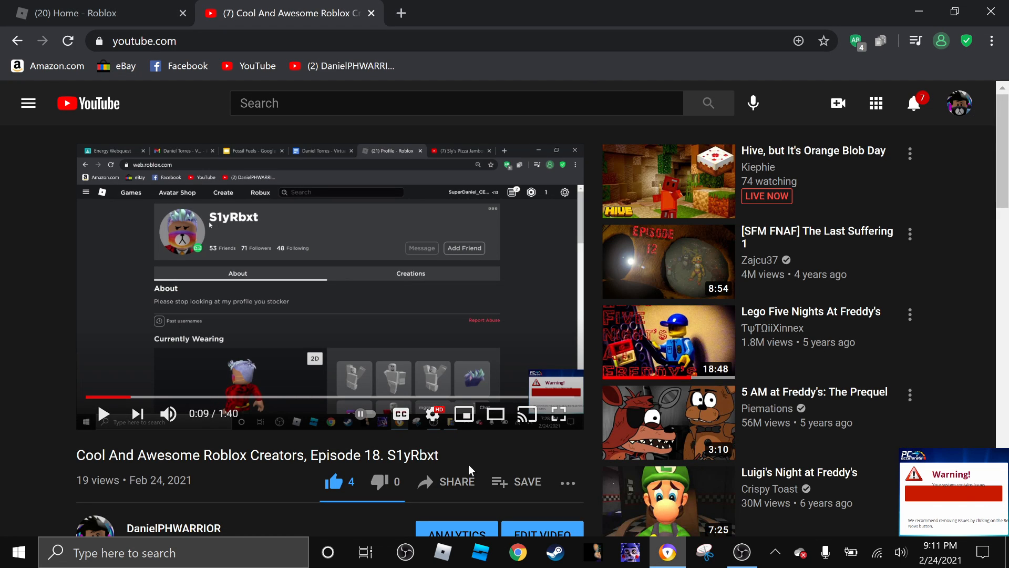
pyautogui.scroll(-3)
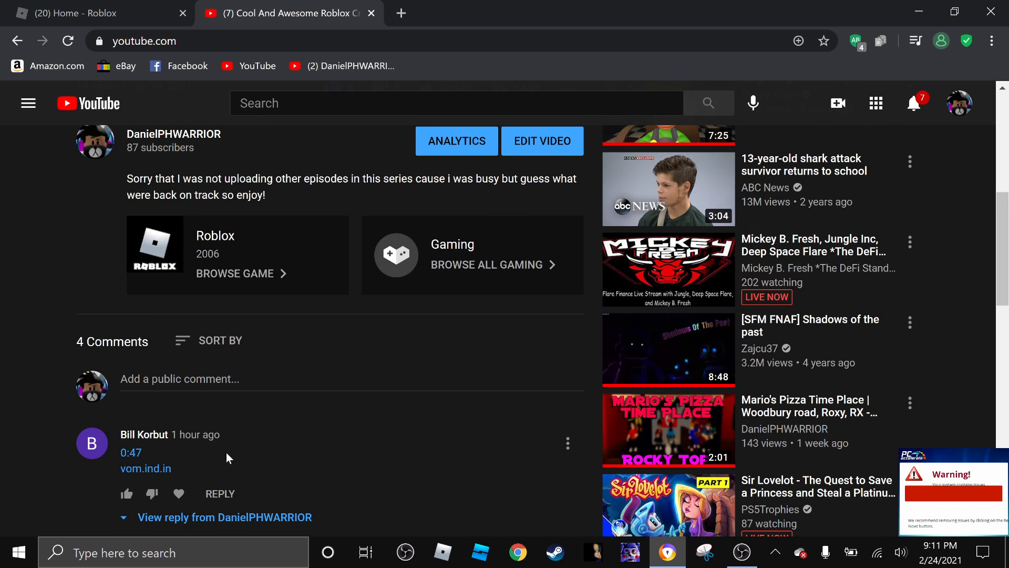
pyautogui.scroll(-3)
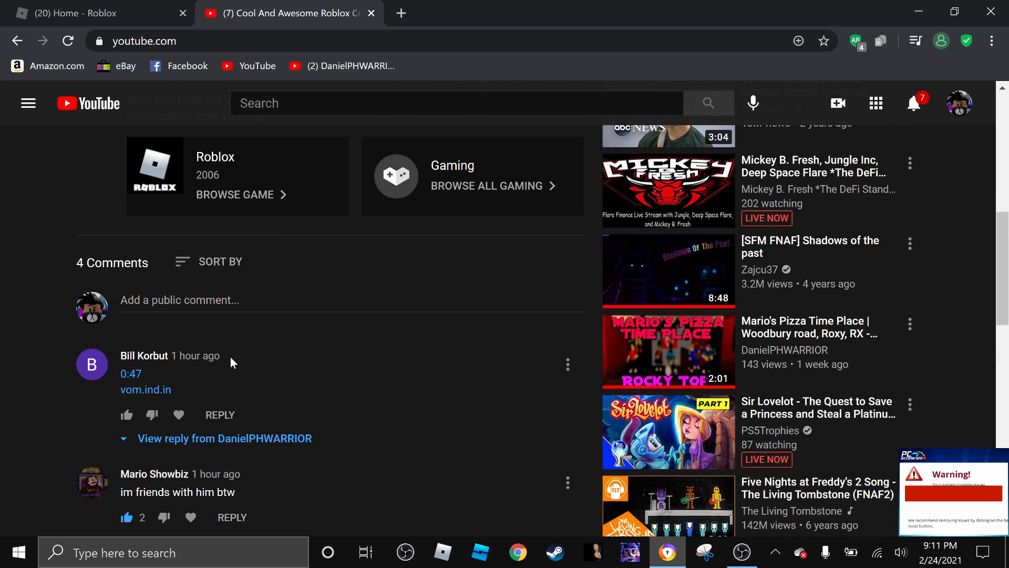
pyautogui.moveTo(276, 323)
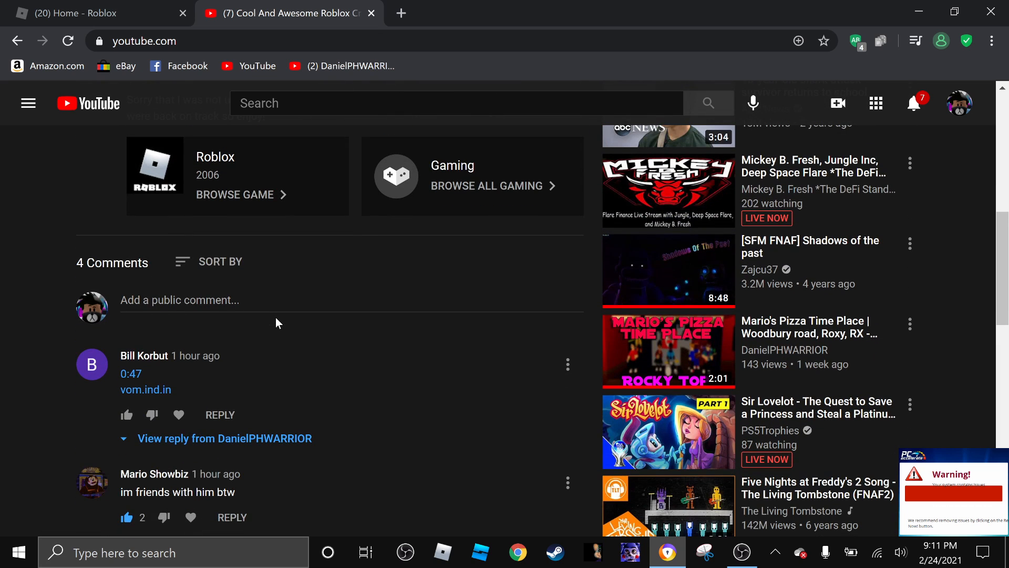
pyautogui.moveTo(145, 389)
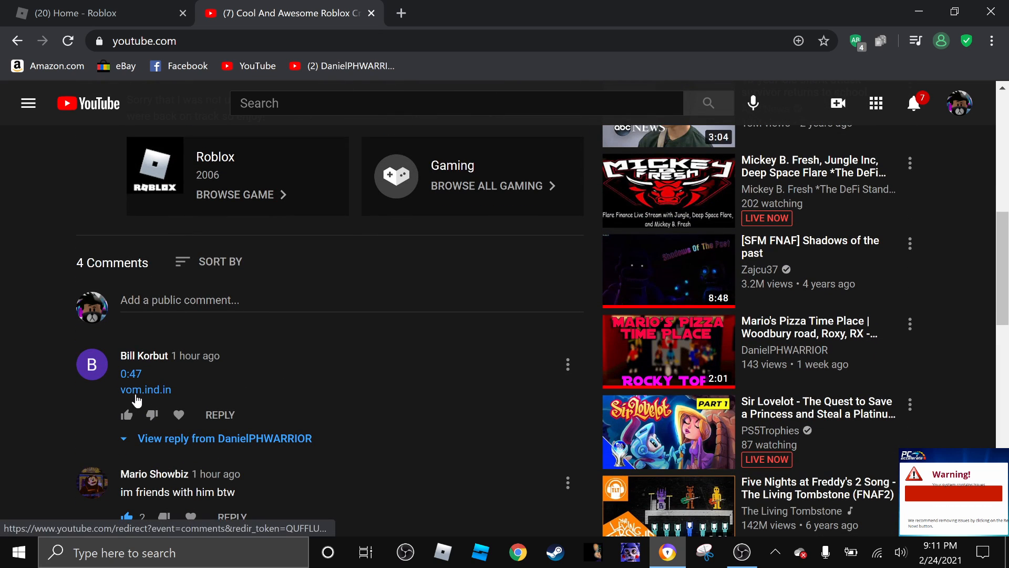
pyautogui.moveTo(171, 392)
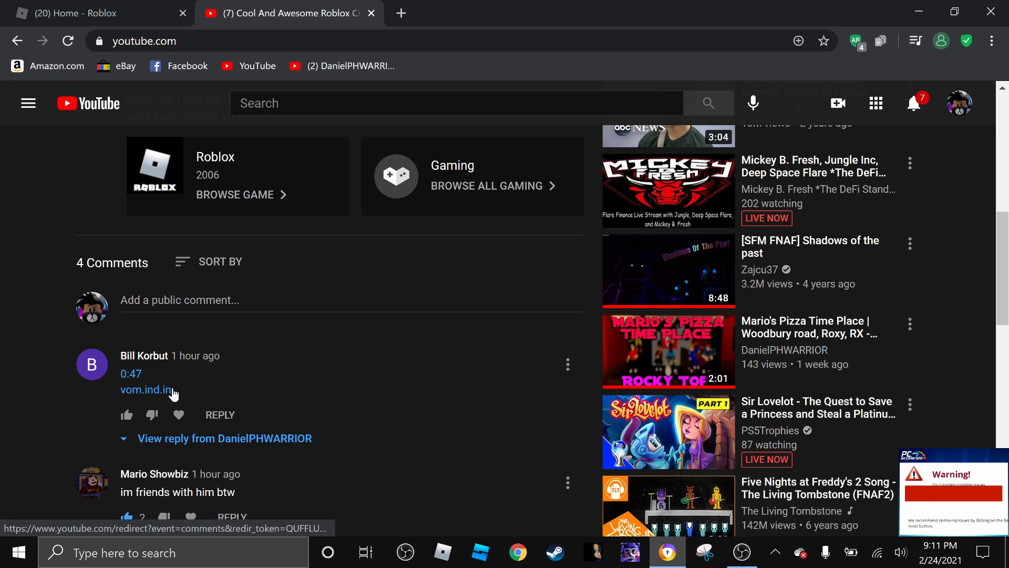
pyautogui.click(224, 438)
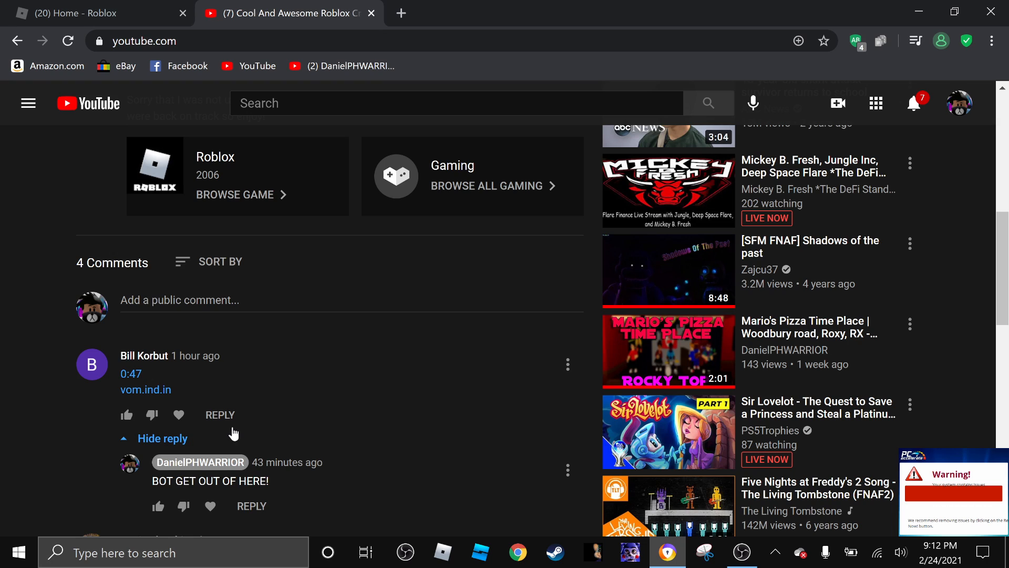
pyautogui.moveTo(317, 329)
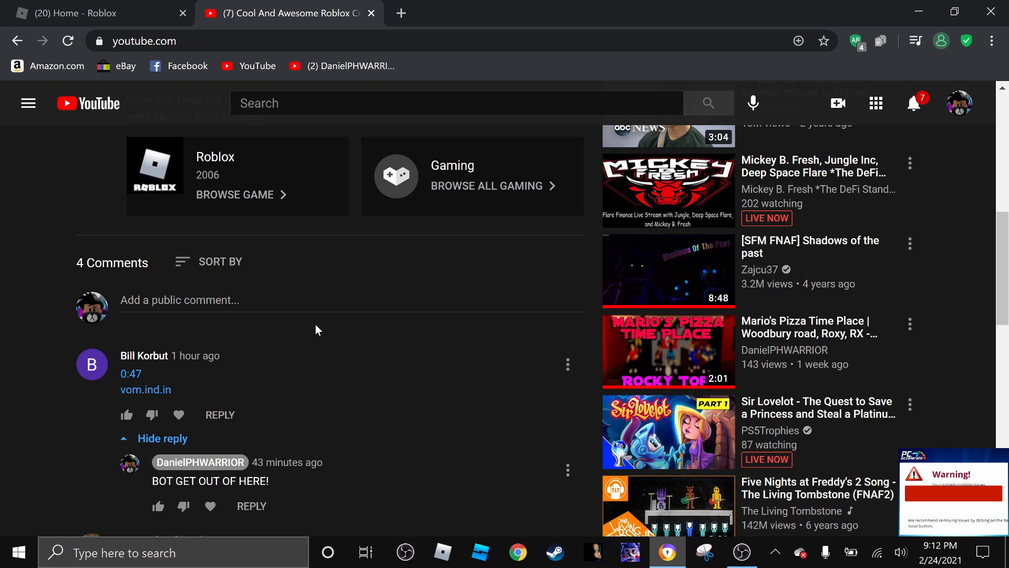
pyautogui.moveTo(5, 285)
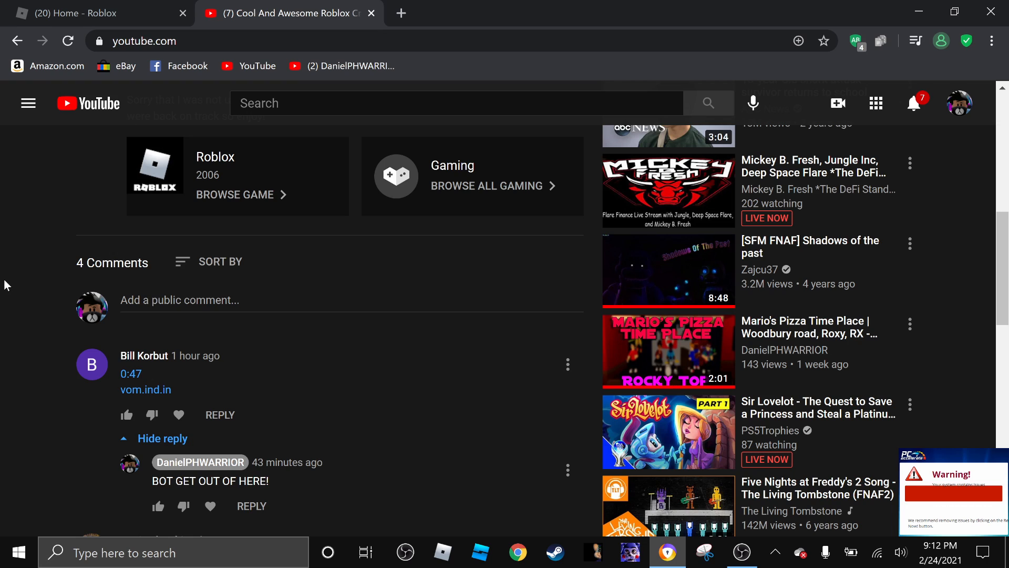
pyautogui.moveTo(155, 351)
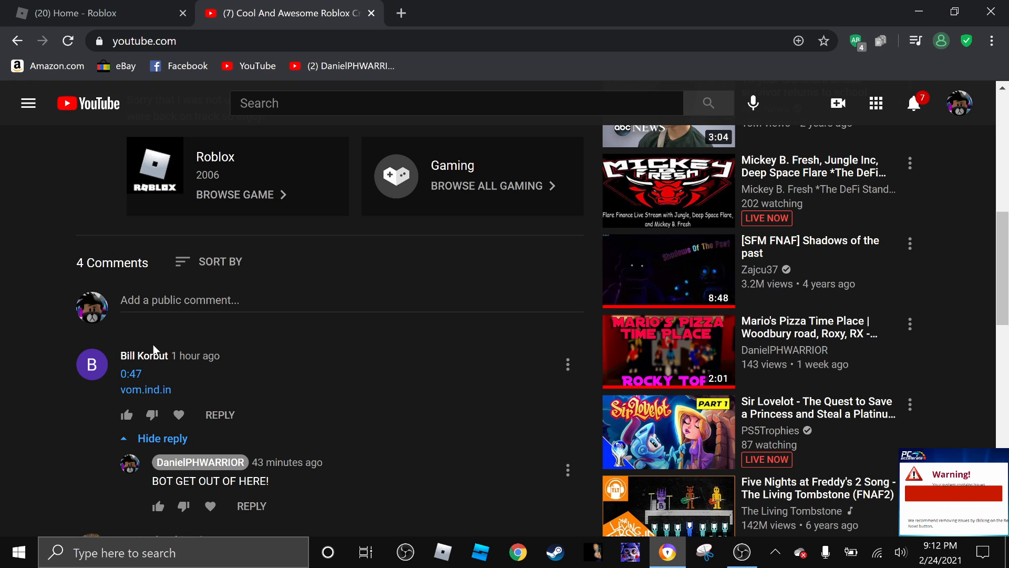
pyautogui.moveTo(145, 388)
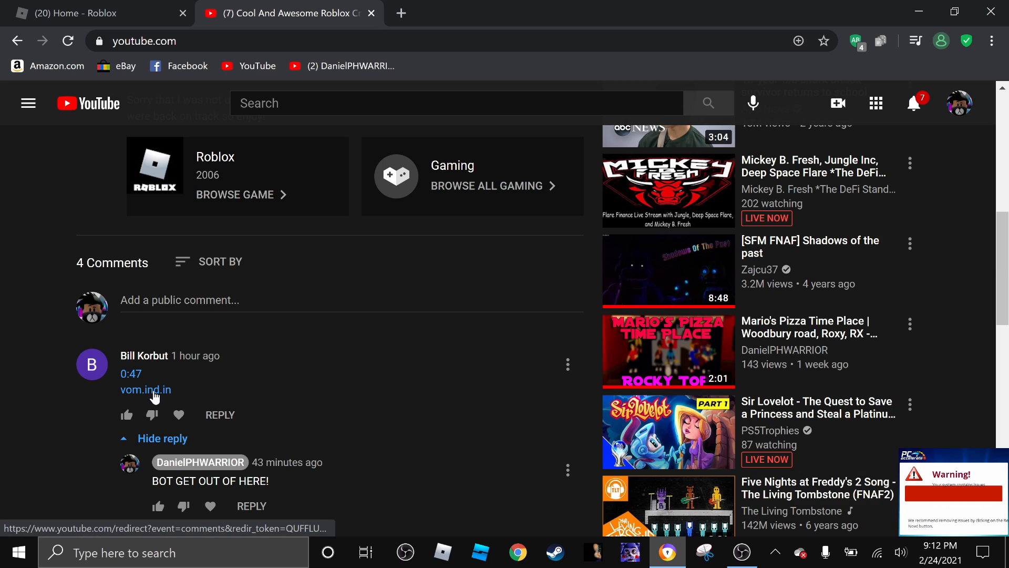
# Scroll back up from the comments to the top of the Episode 18 video page.
pyautogui.scroll(-3)
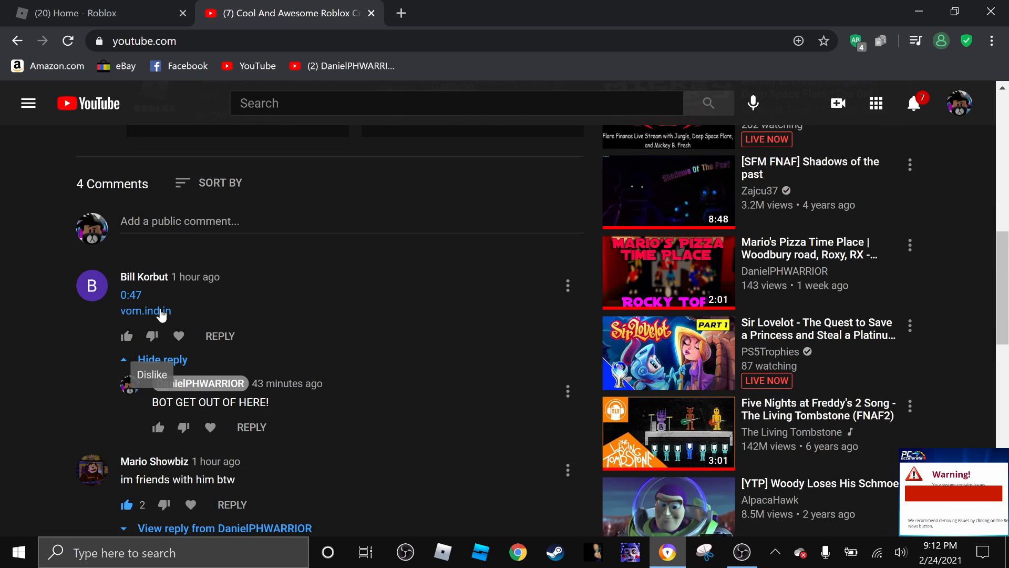
pyautogui.moveTo(256, 415)
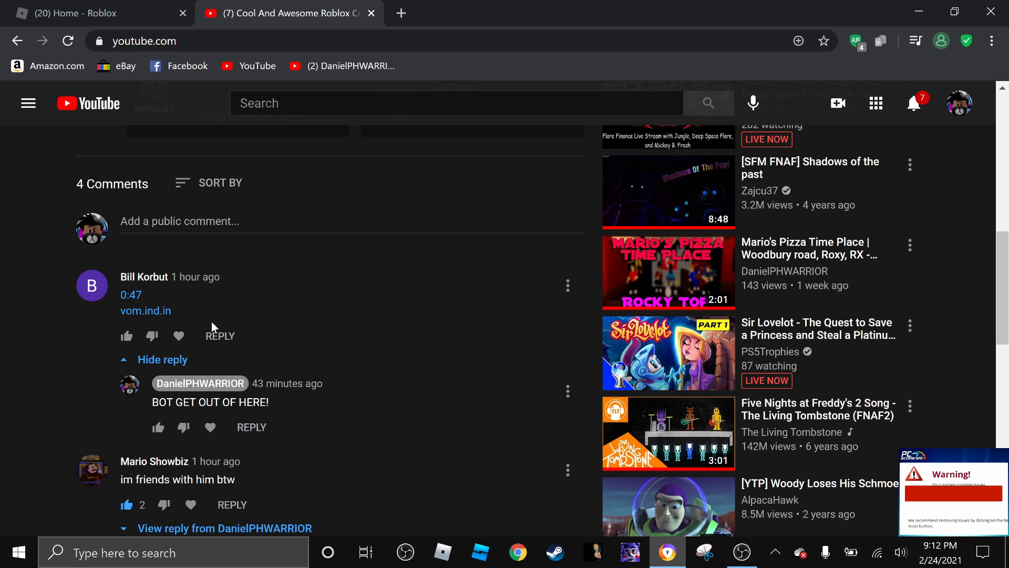
pyautogui.scroll(3)
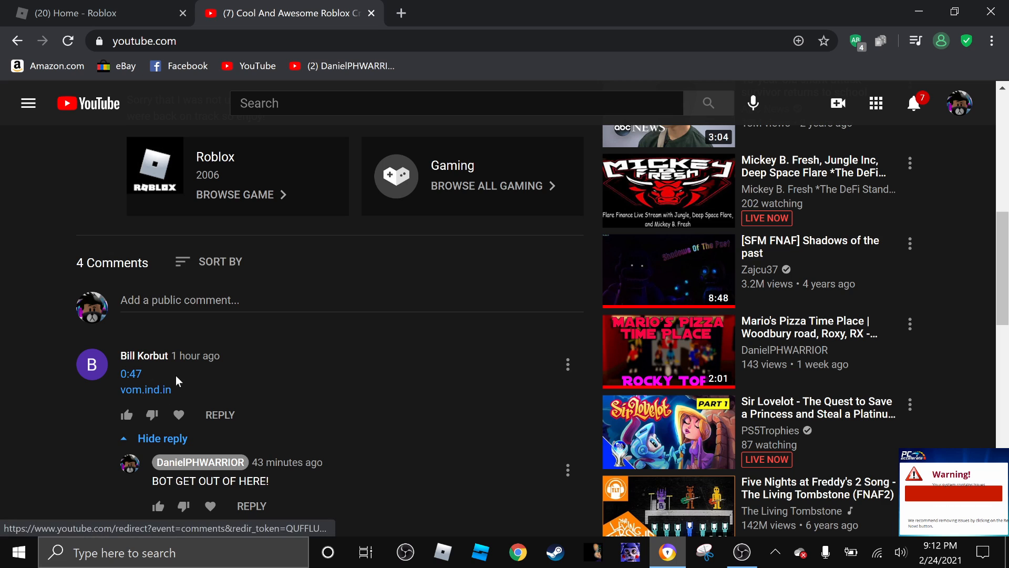
pyautogui.scroll(3)
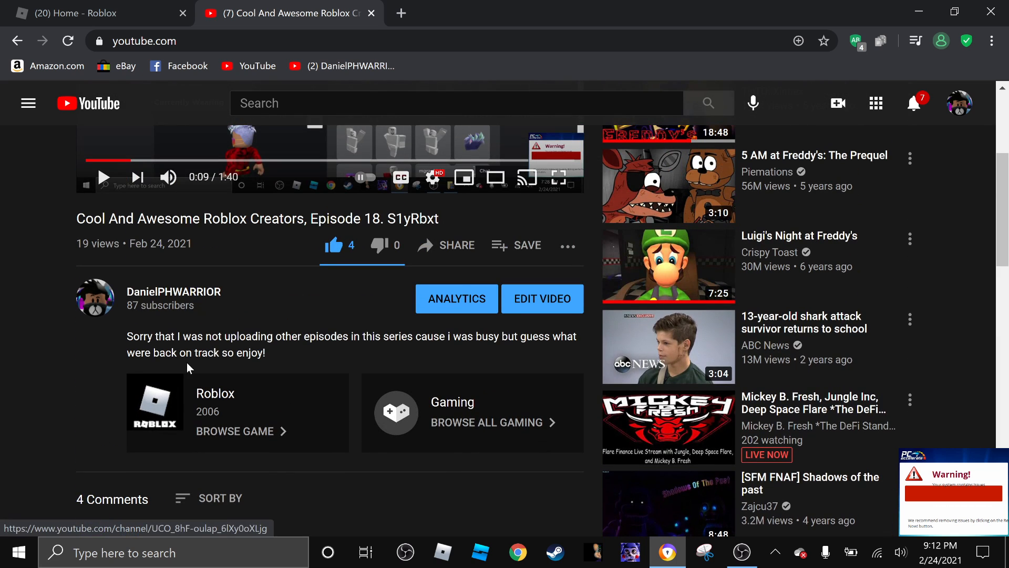
pyautogui.scroll(3)
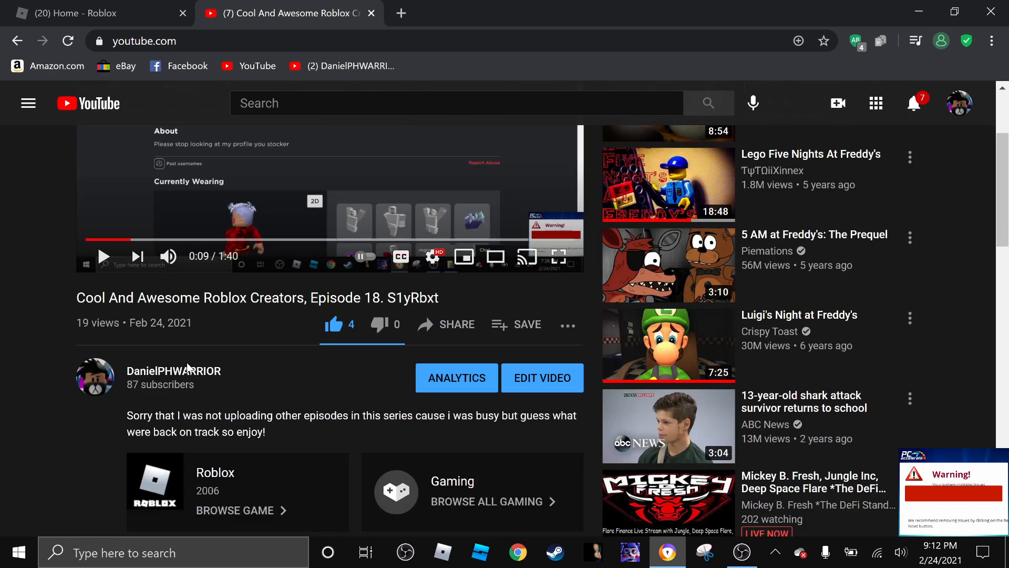
pyautogui.scroll(-3)
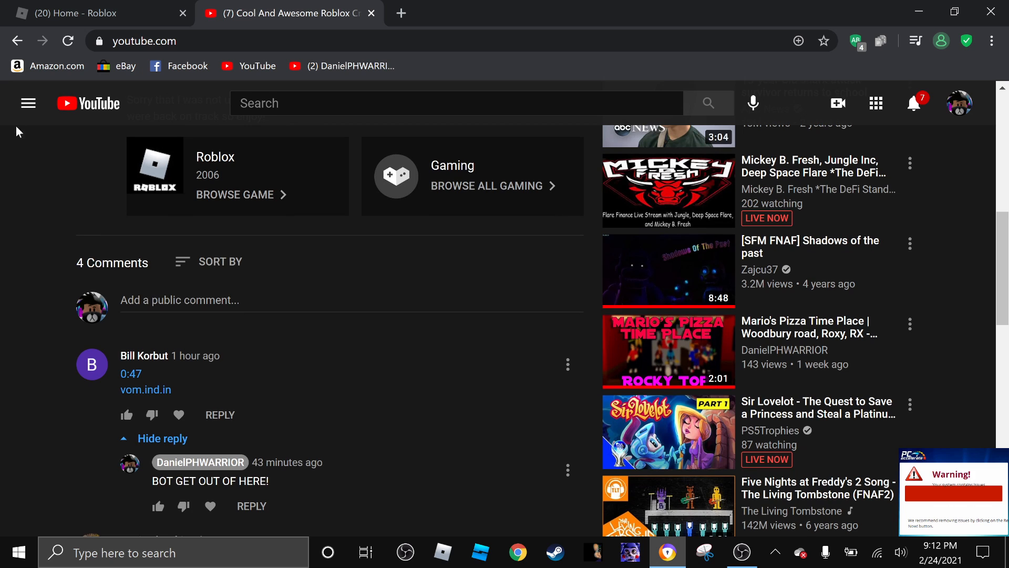
pyautogui.scroll(3)
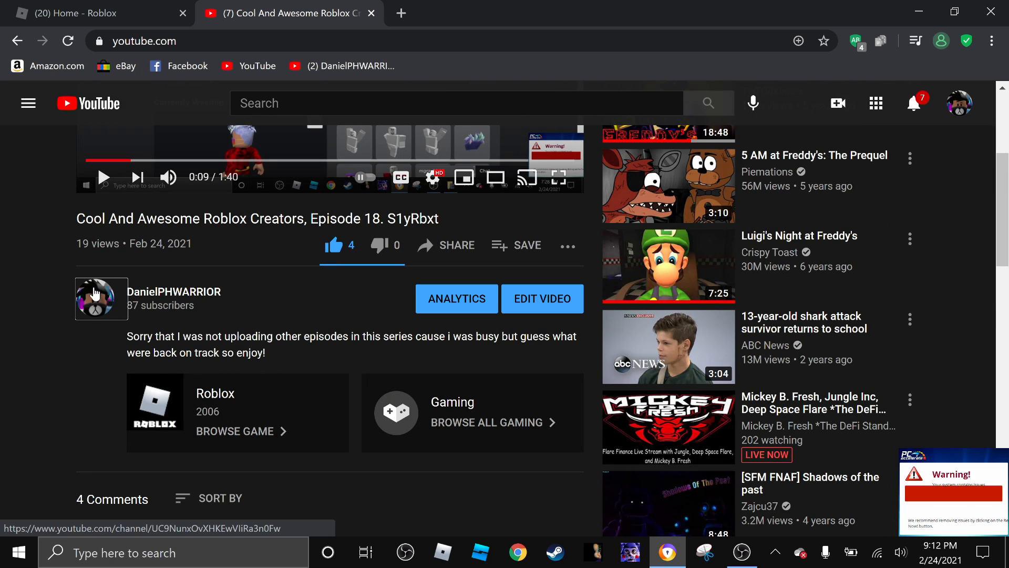
# From the channel home, check the vom.lol spam comment on the Sly's Pizza Jamboree video.
pyautogui.click(101, 297)
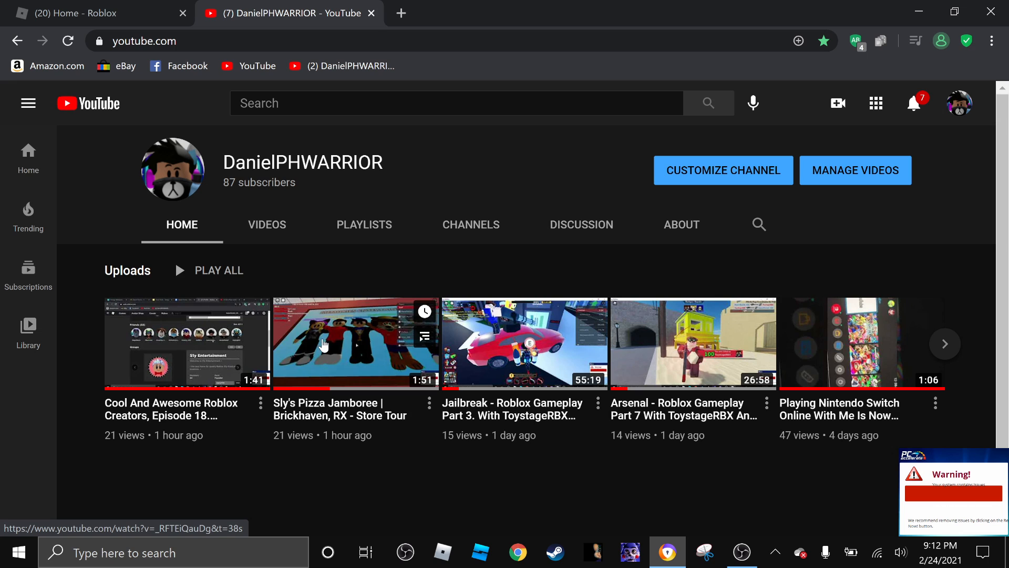
pyautogui.click(355, 343)
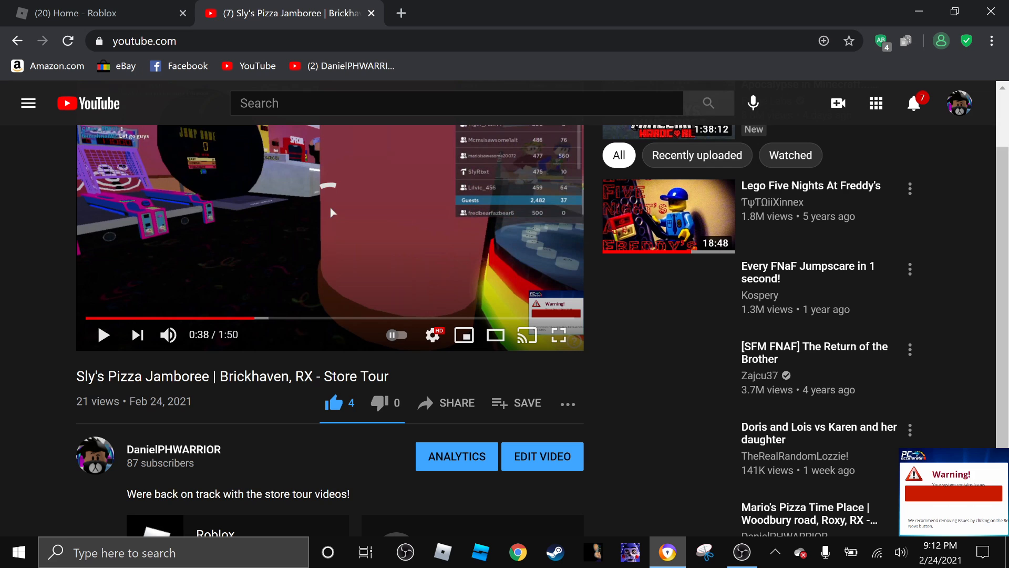
pyautogui.scroll(-3)
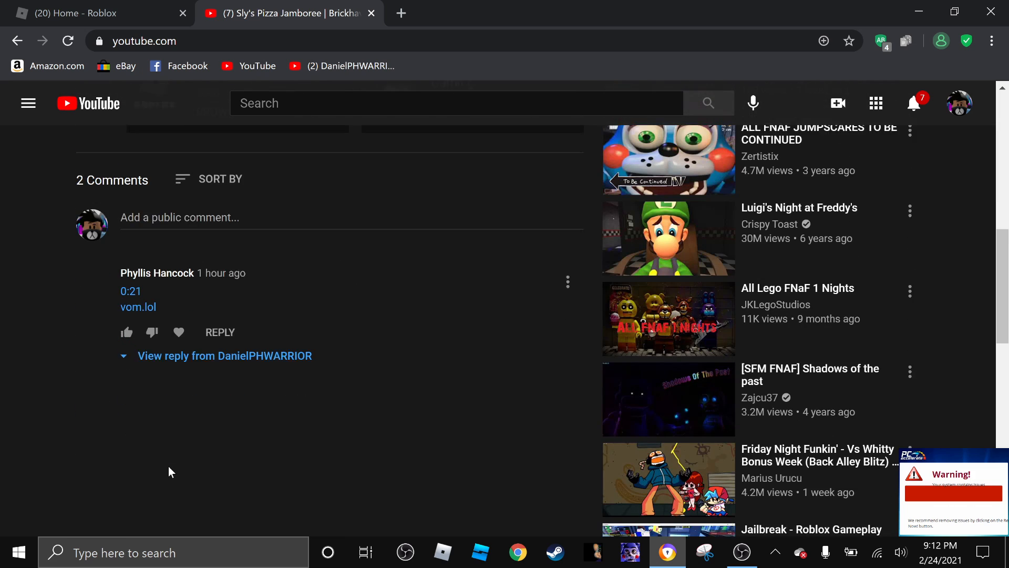
pyautogui.scroll(3)
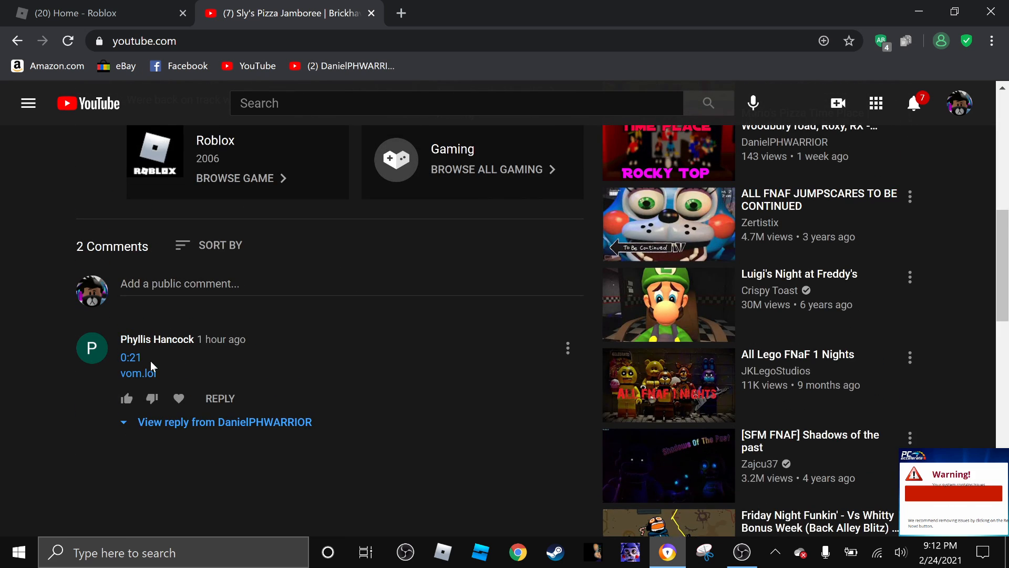
pyautogui.scroll(3)
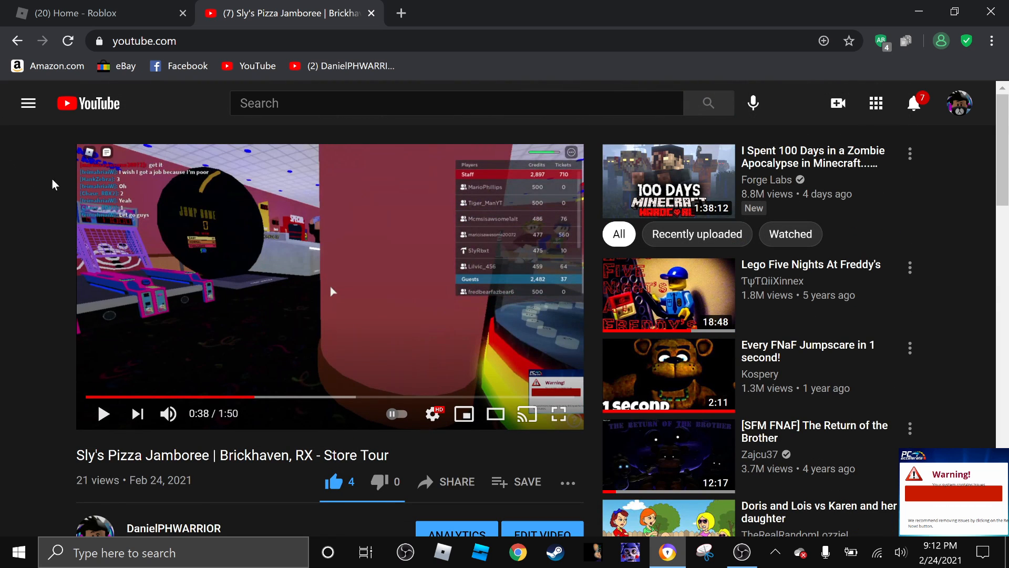
pyautogui.scroll(-3)
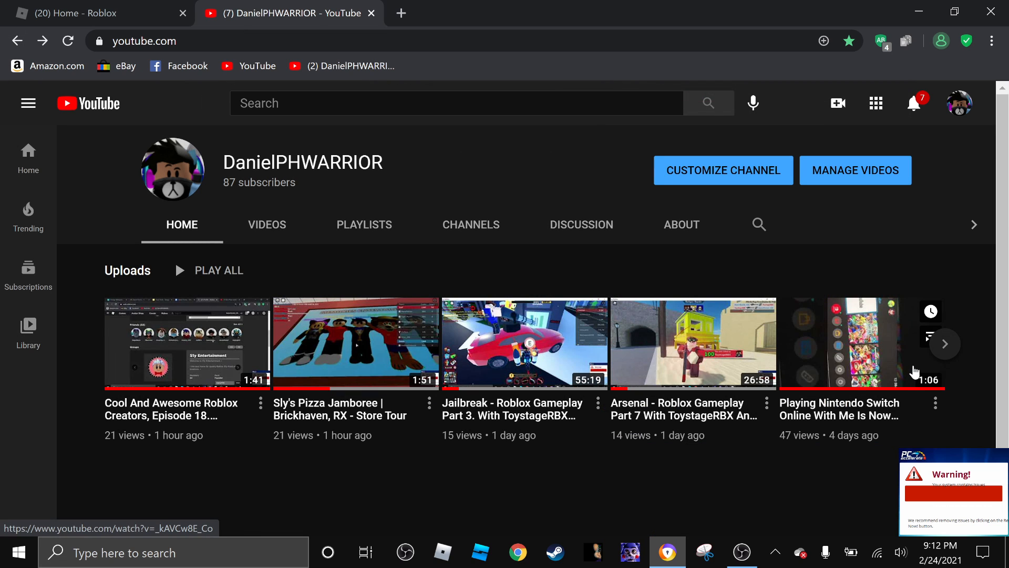
# Show the channel's full Videos grid and browse down through the uploads.
pyautogui.click(945, 344)
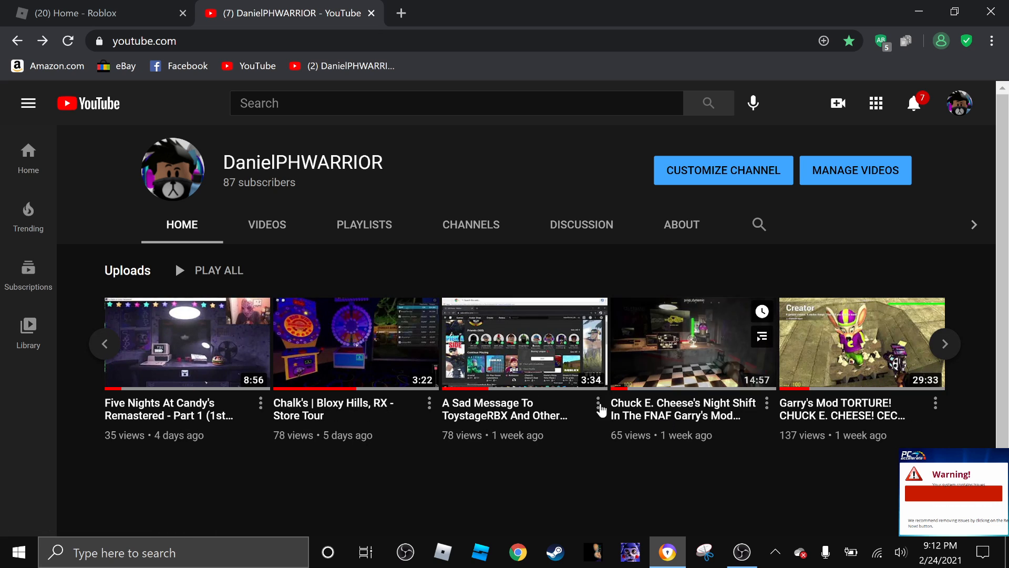
pyautogui.moveTo(346, 358)
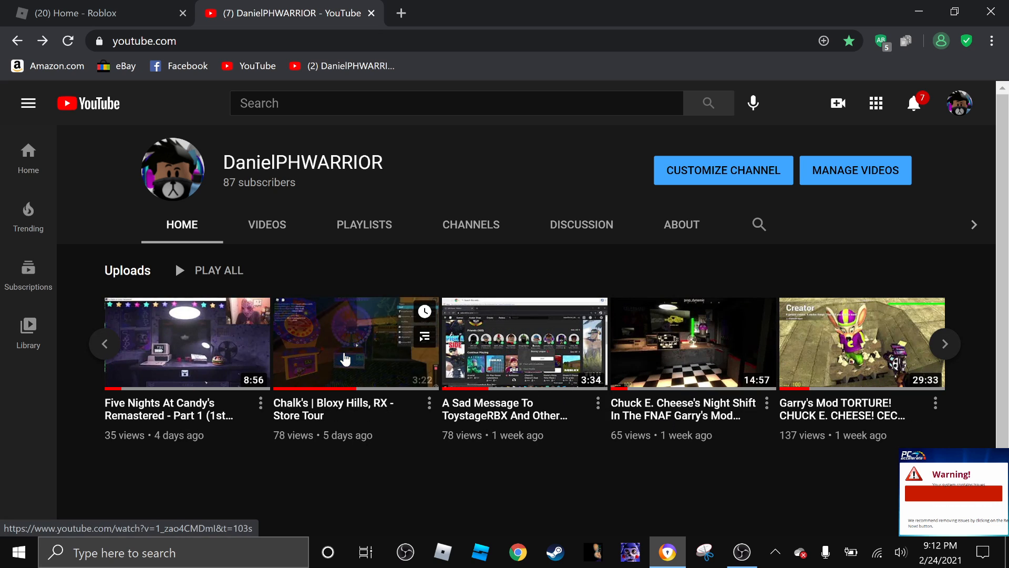
pyautogui.moveTo(400, 482)
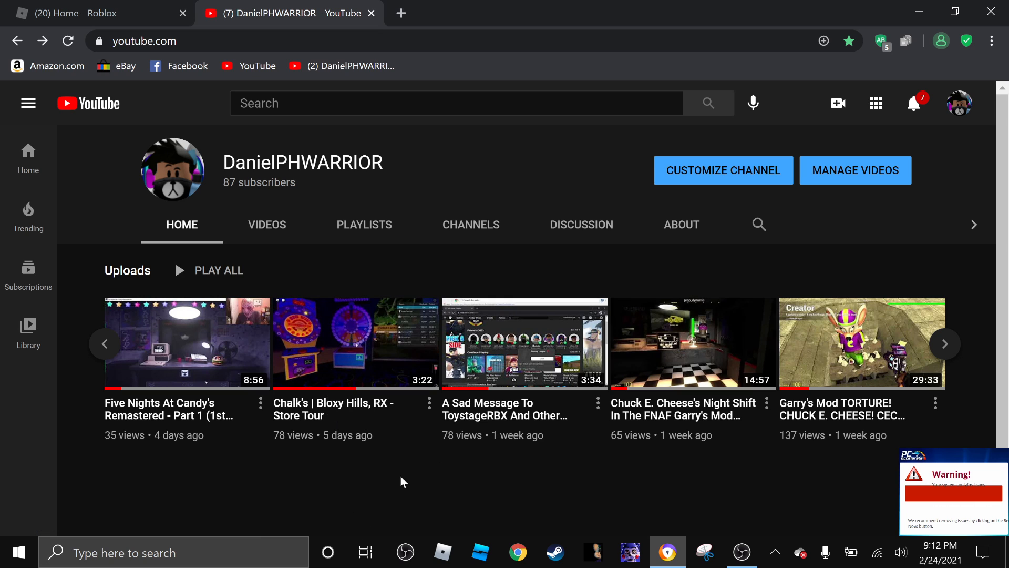
pyautogui.click(944, 344)
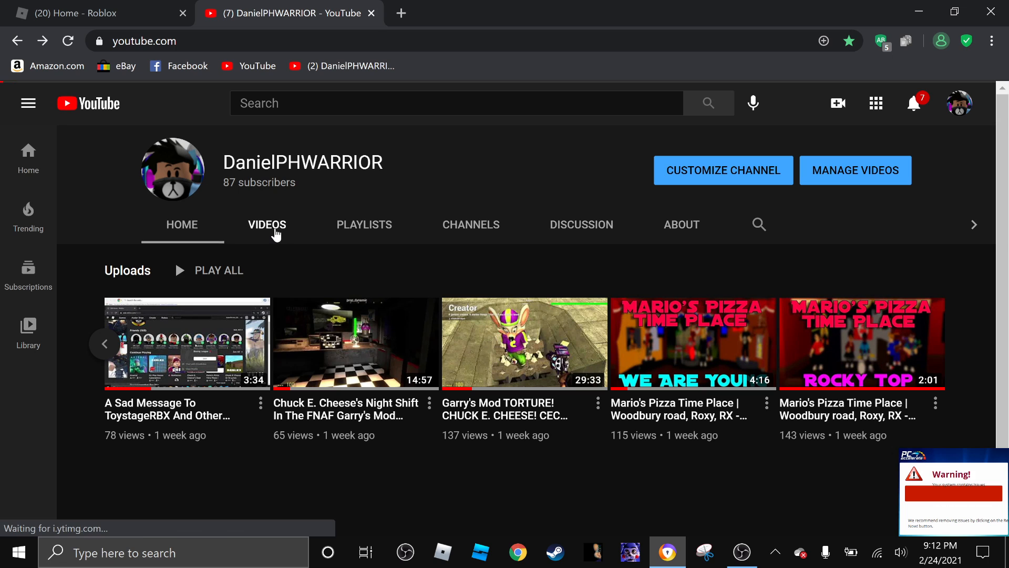
pyautogui.scroll(-3)
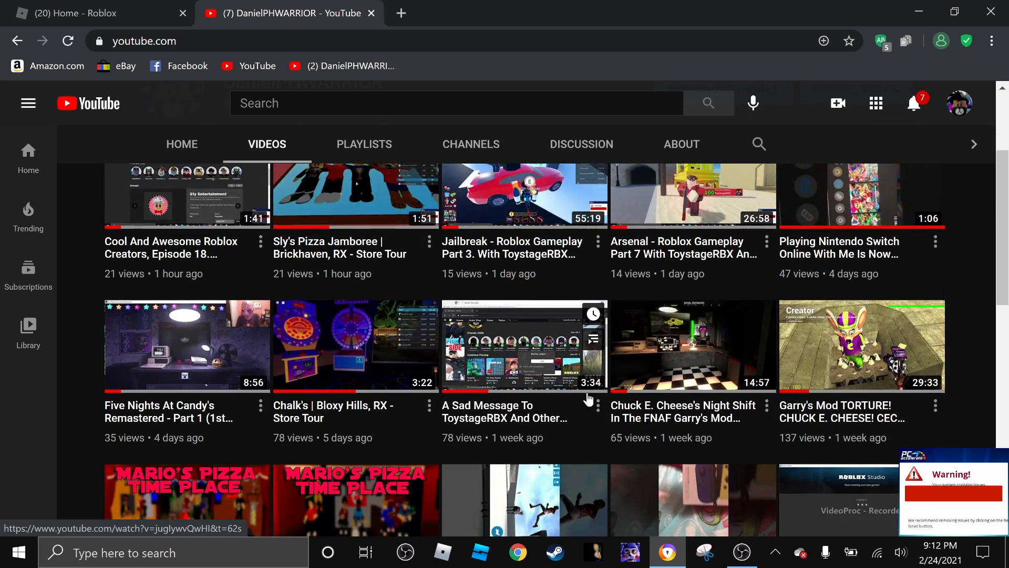
pyautogui.scroll(-3)
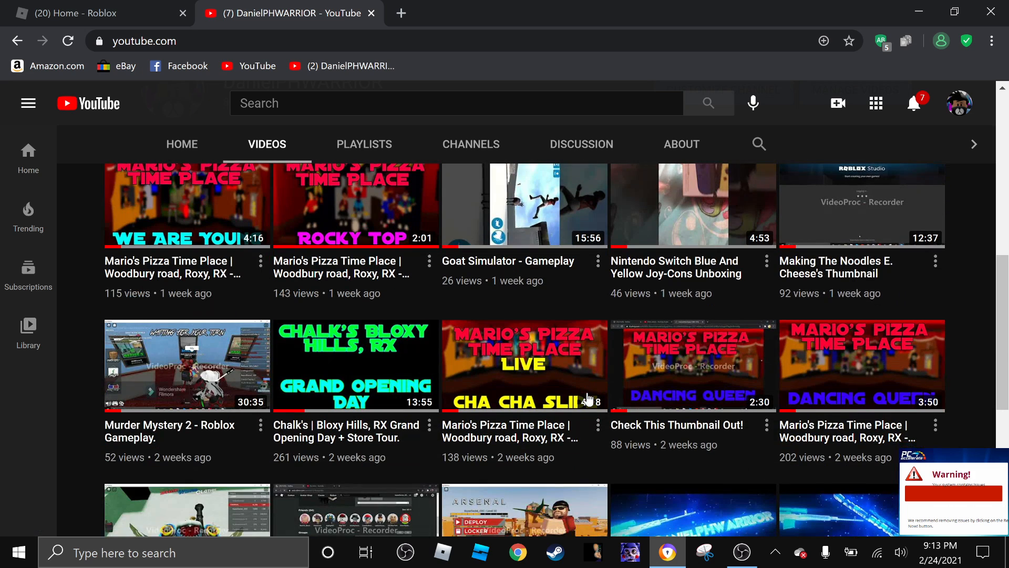
pyautogui.moveTo(346, 392)
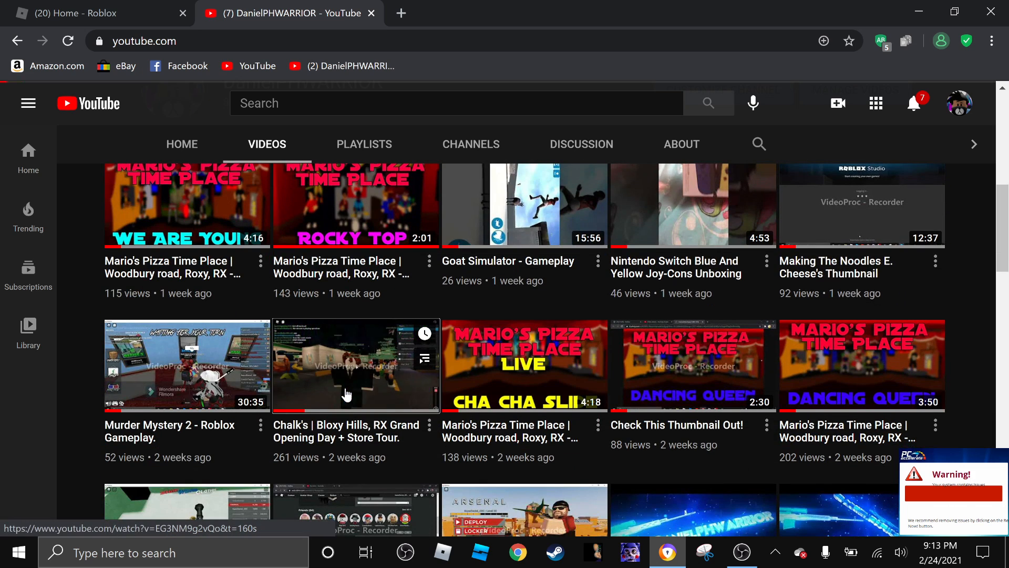
pyautogui.click(357, 364)
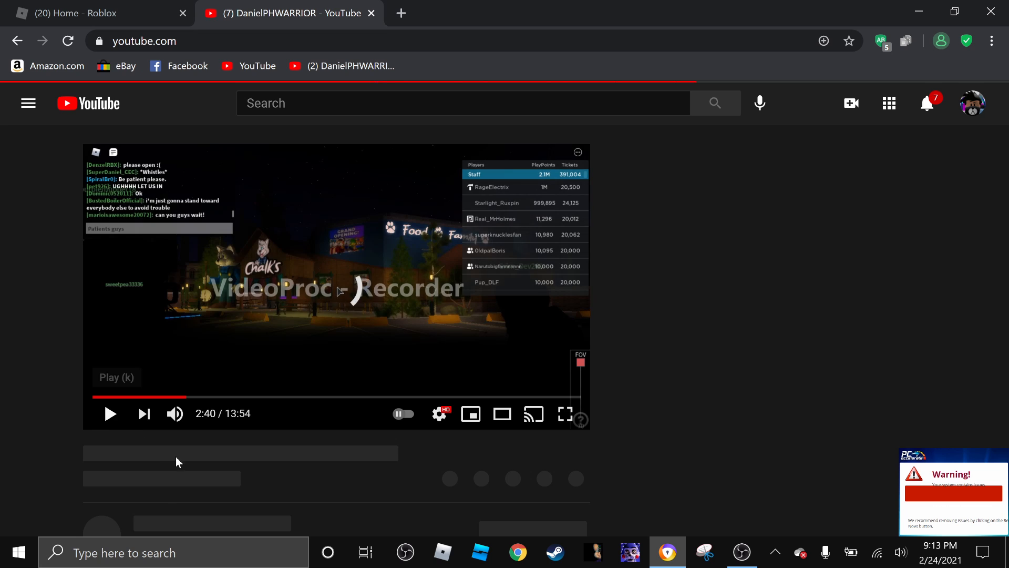
pyautogui.scroll(-3)
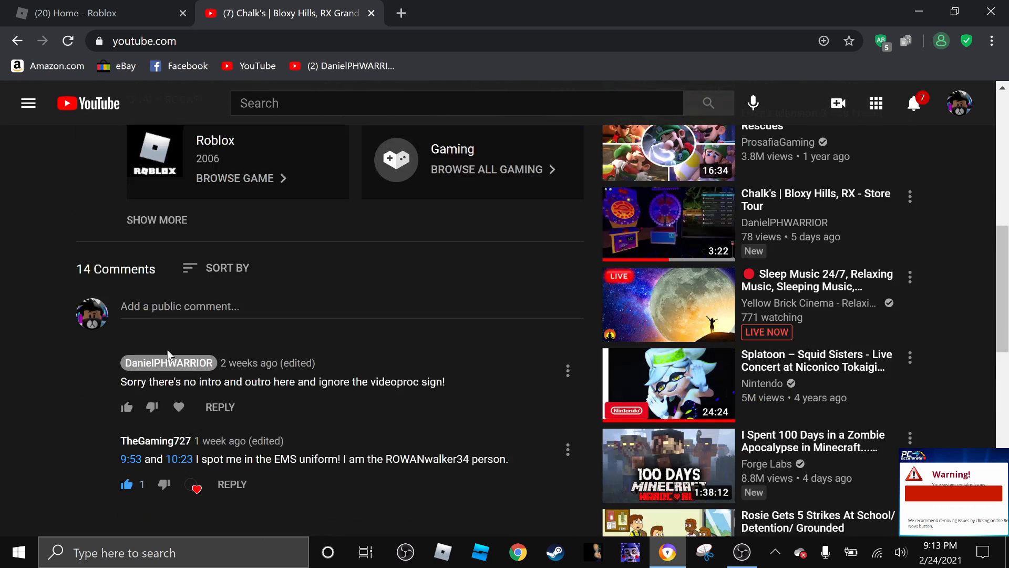
pyautogui.scroll(-3)
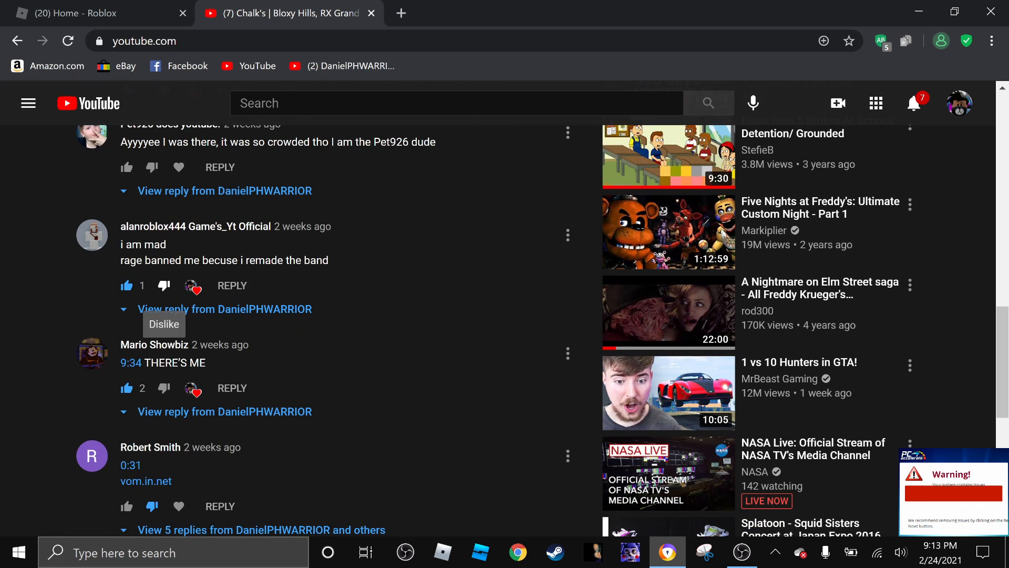
pyautogui.scroll(-3)
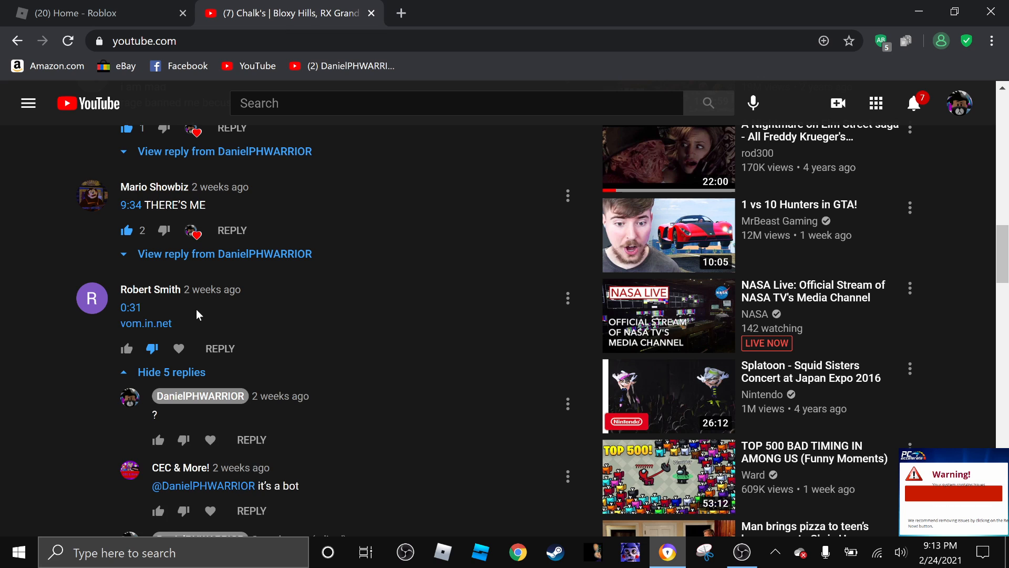
pyautogui.scroll(-3)
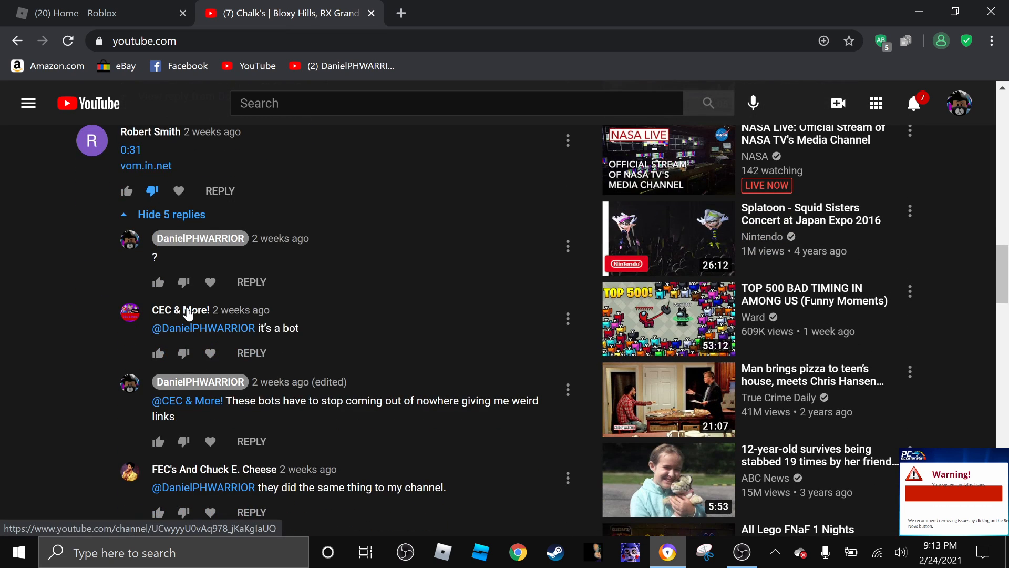
pyautogui.scroll(-3)
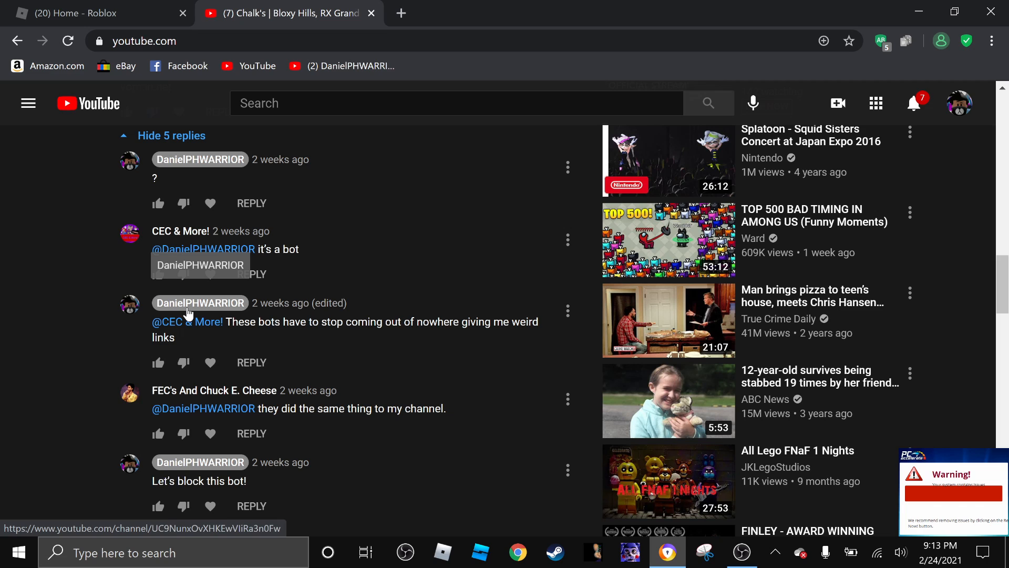
pyautogui.scroll(3)
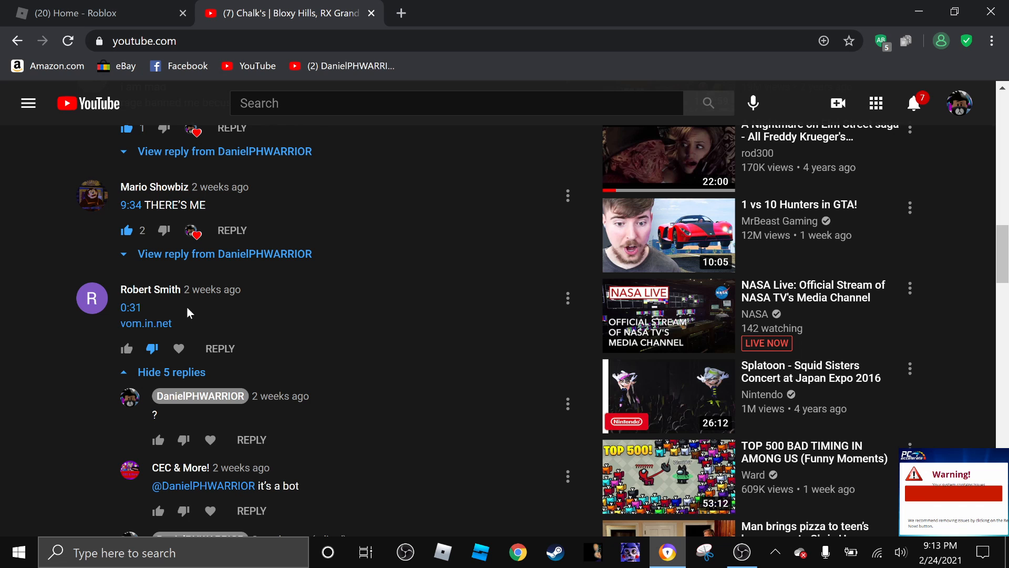
pyautogui.scroll(-3)
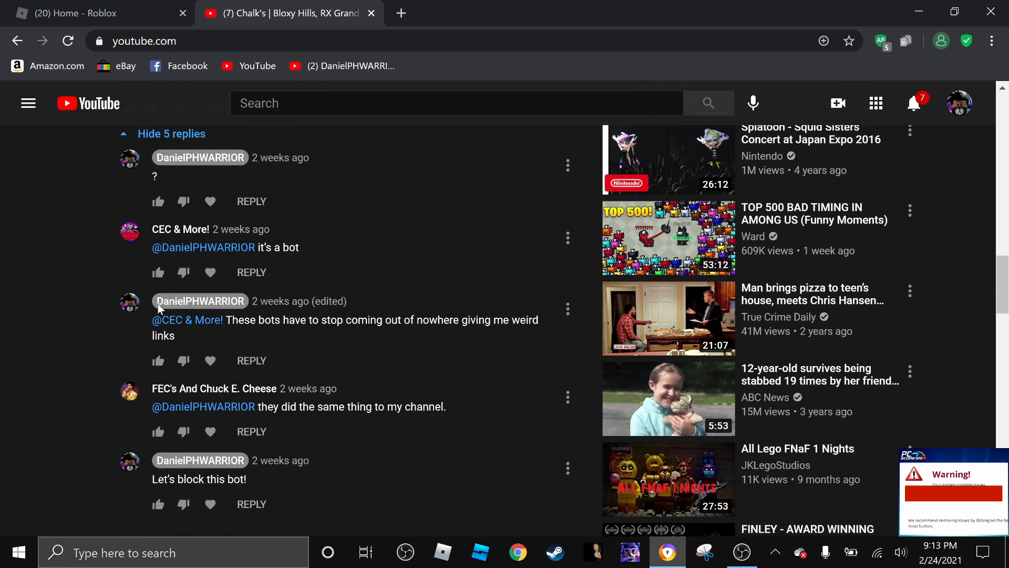
pyautogui.scroll(-3)
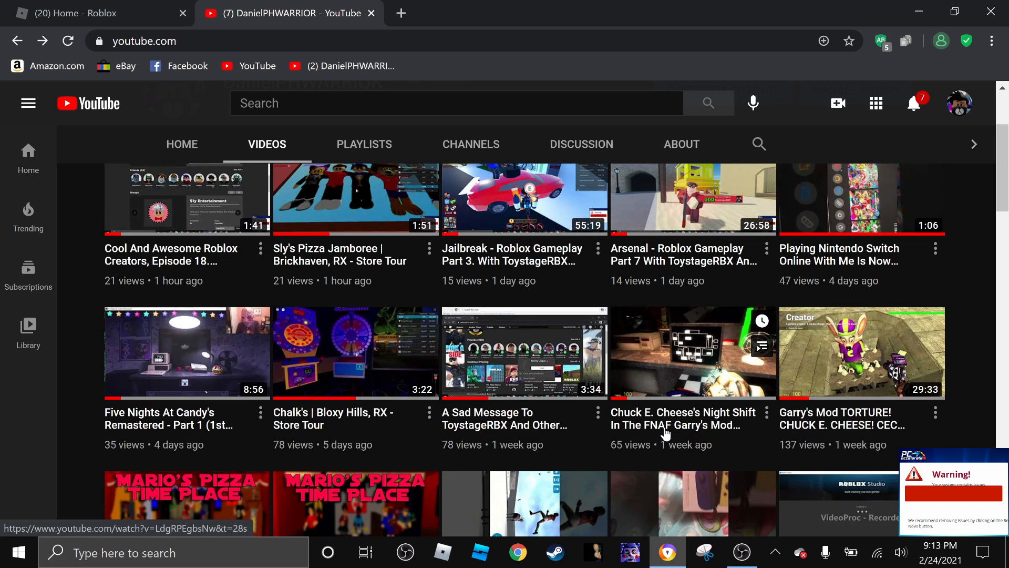
pyautogui.moveTo(873, 370)
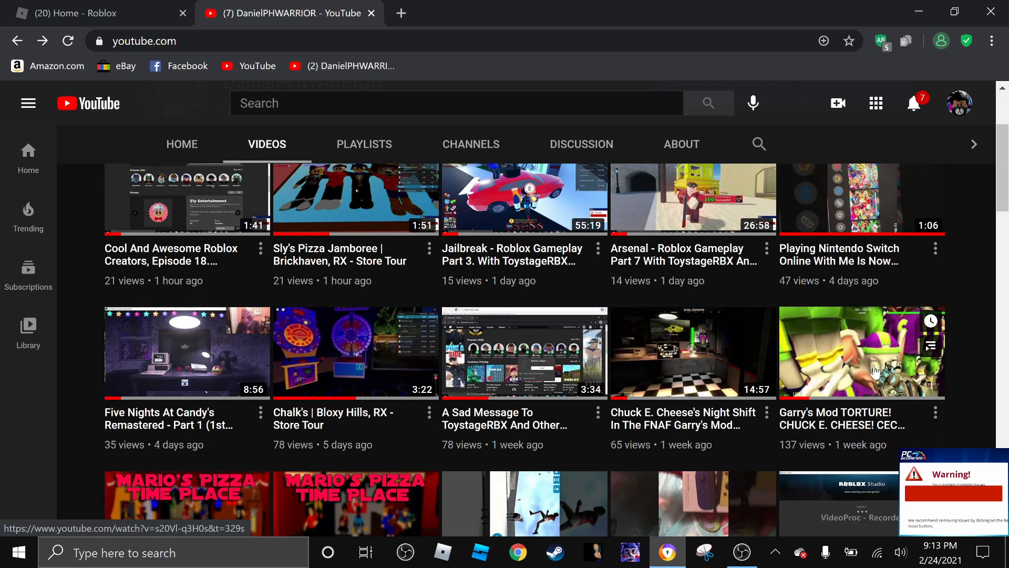
pyautogui.moveTo(693, 352)
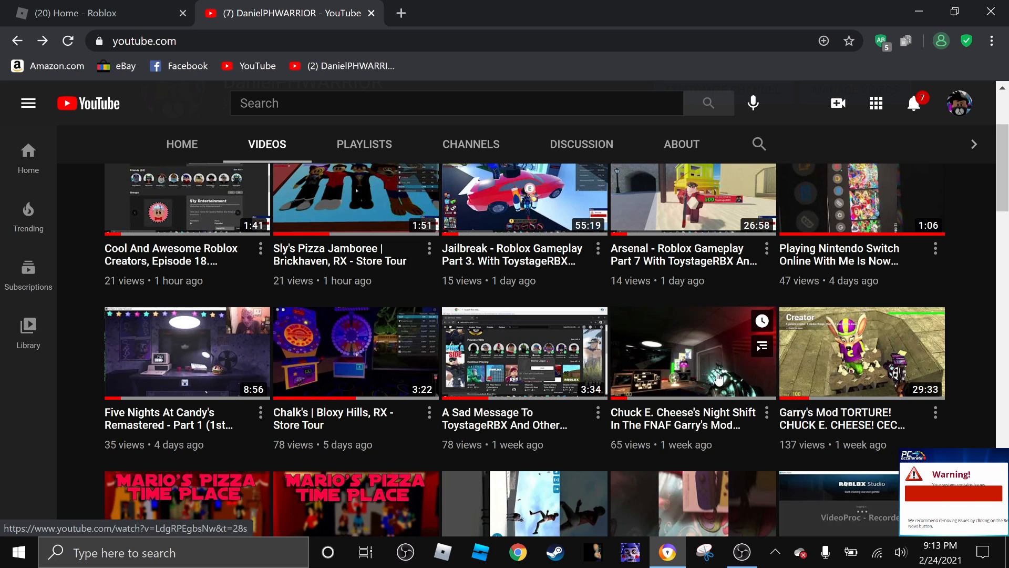
# Check comments on the Garry's Mod TORTURE and Sad Message videos, then go to Chalk's store tour.
pyautogui.click(862, 352)
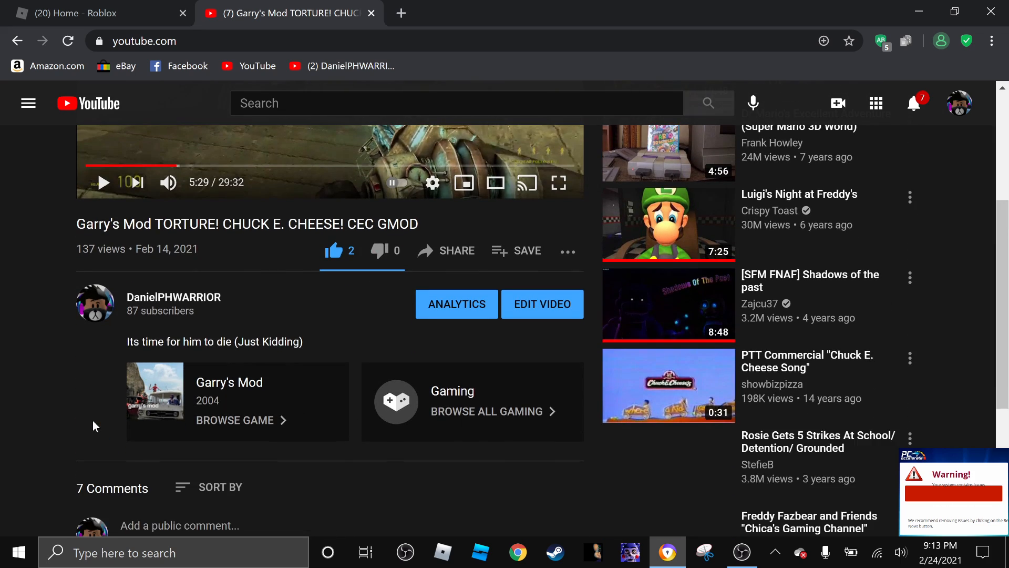
pyautogui.scroll(-3)
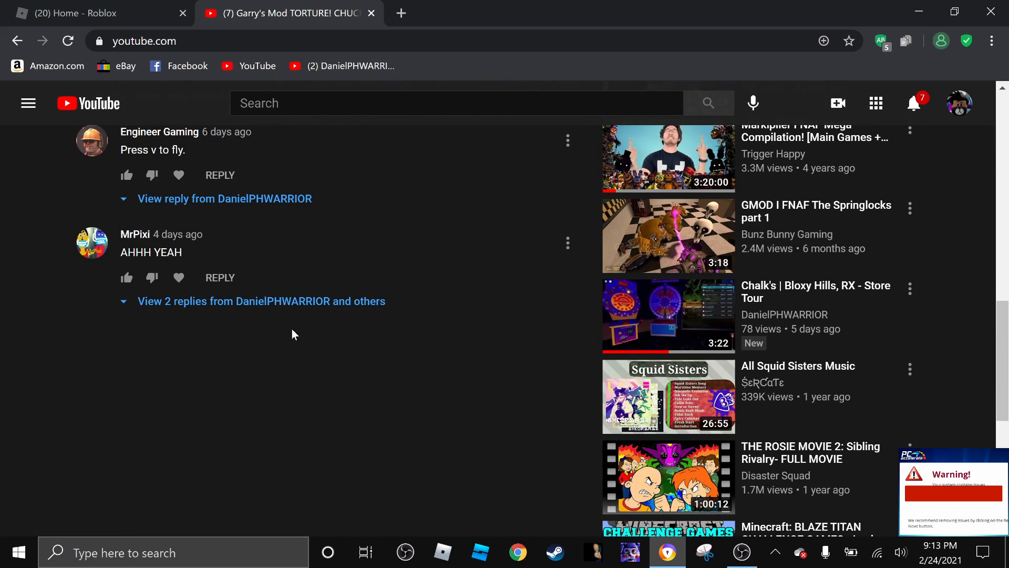
pyautogui.moveTo(267, 349)
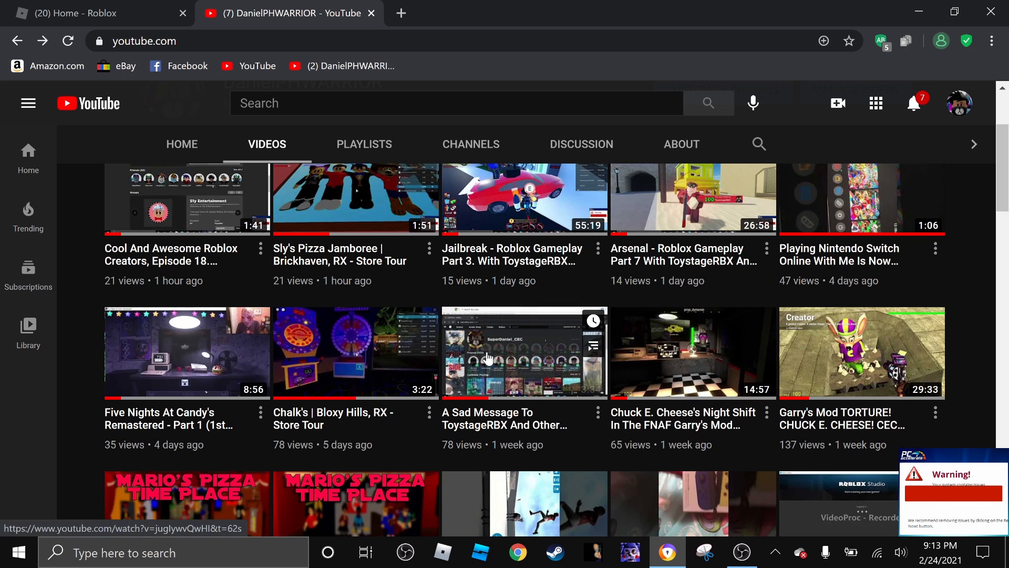
pyautogui.click(523, 352)
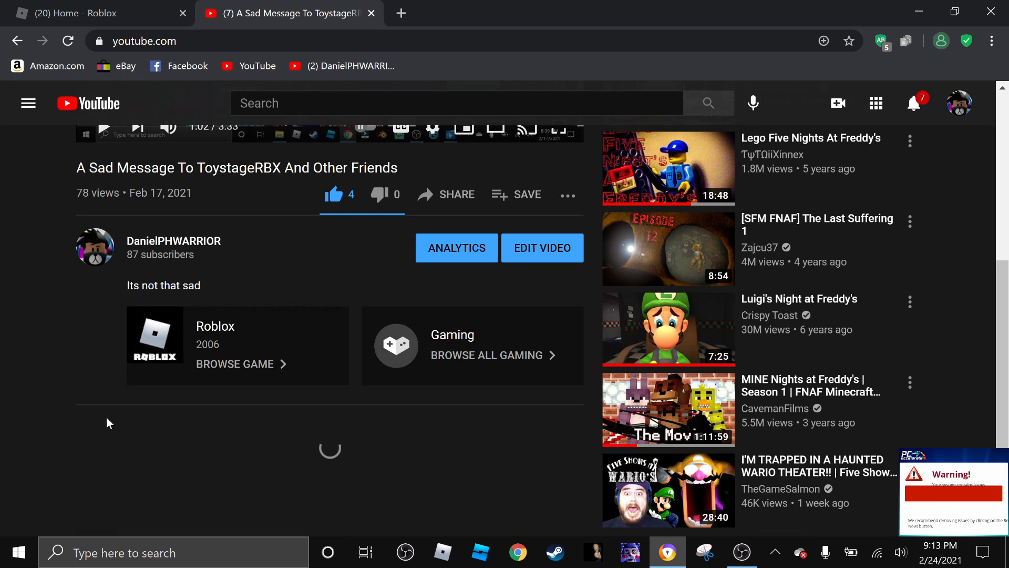
pyautogui.scroll(-3)
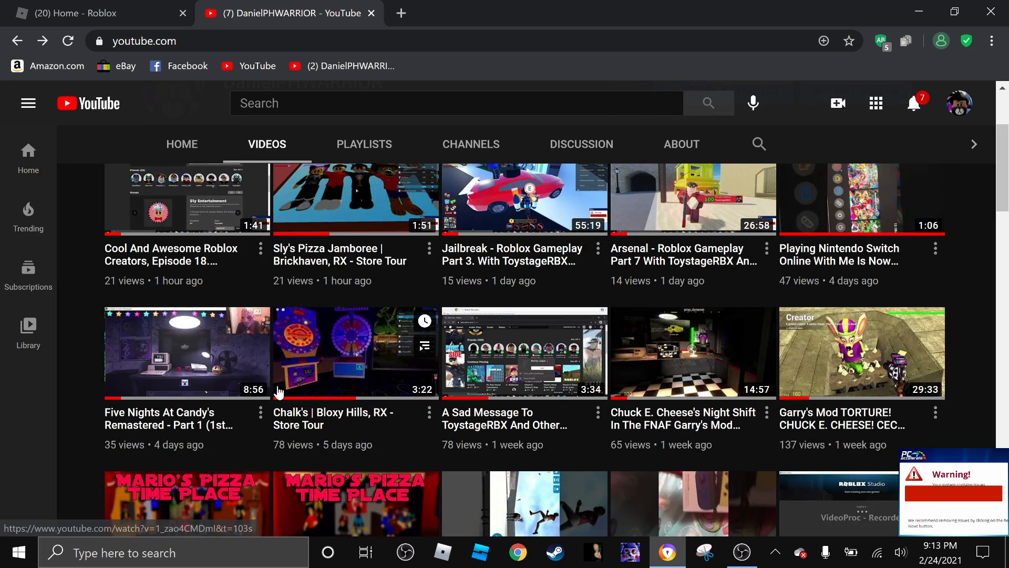
pyautogui.click(354, 351)
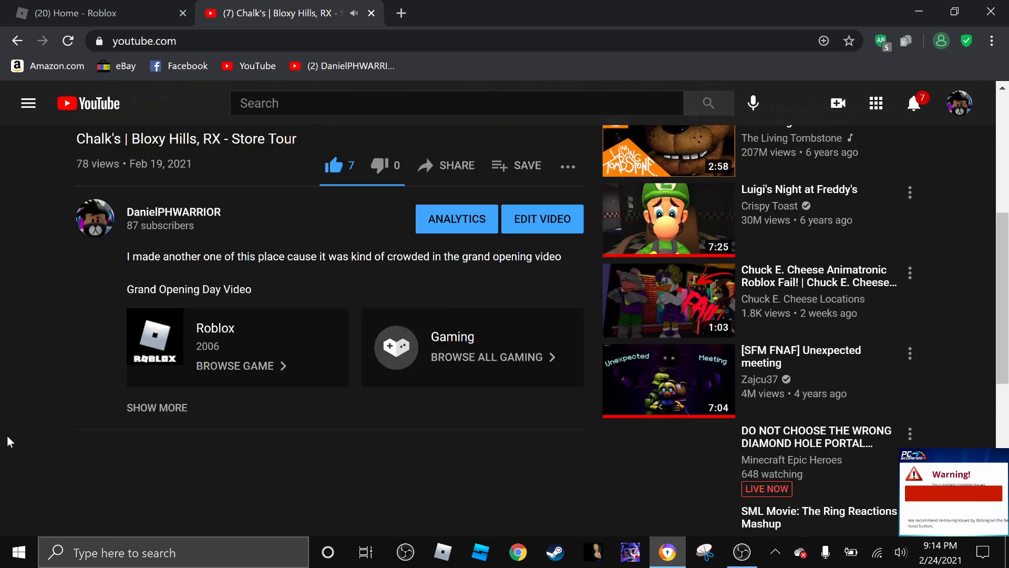
# Reveal the owner's reply under the bed.in.net bot comment, then go back to the Videos tab.
pyautogui.scroll(-3)
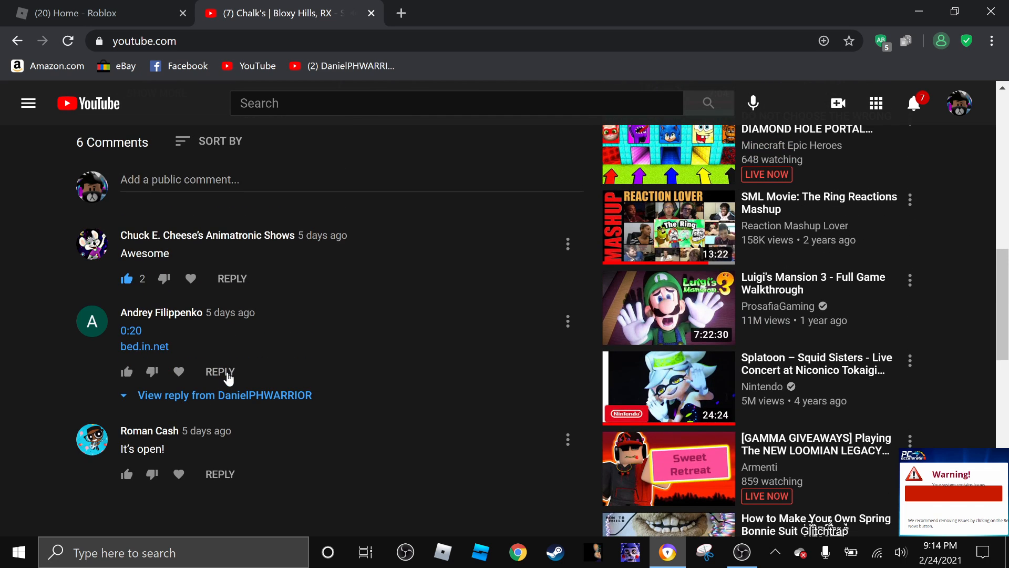
pyautogui.click(224, 395)
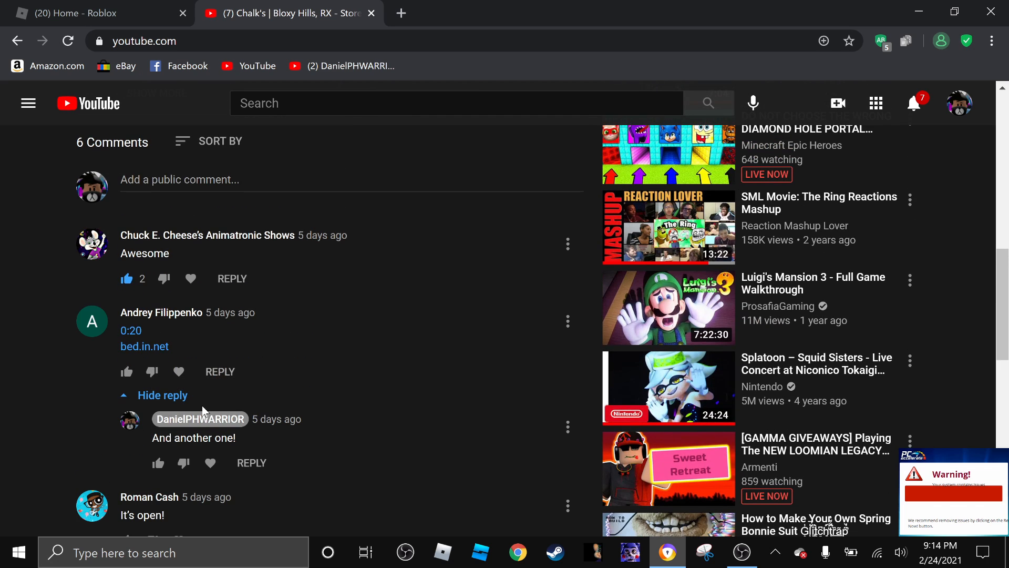
pyautogui.click(163, 395)
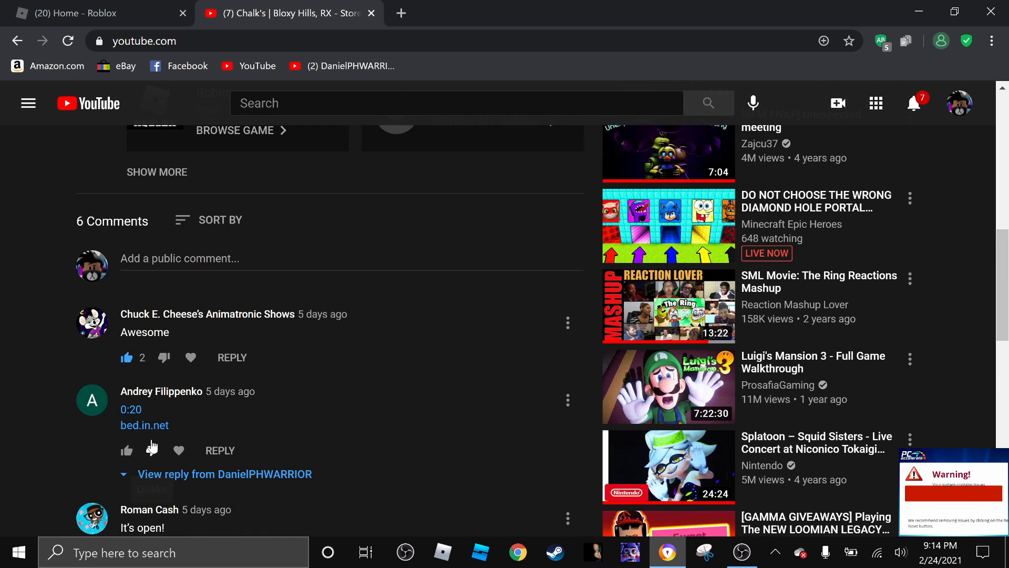
pyautogui.moveTo(34, 45)
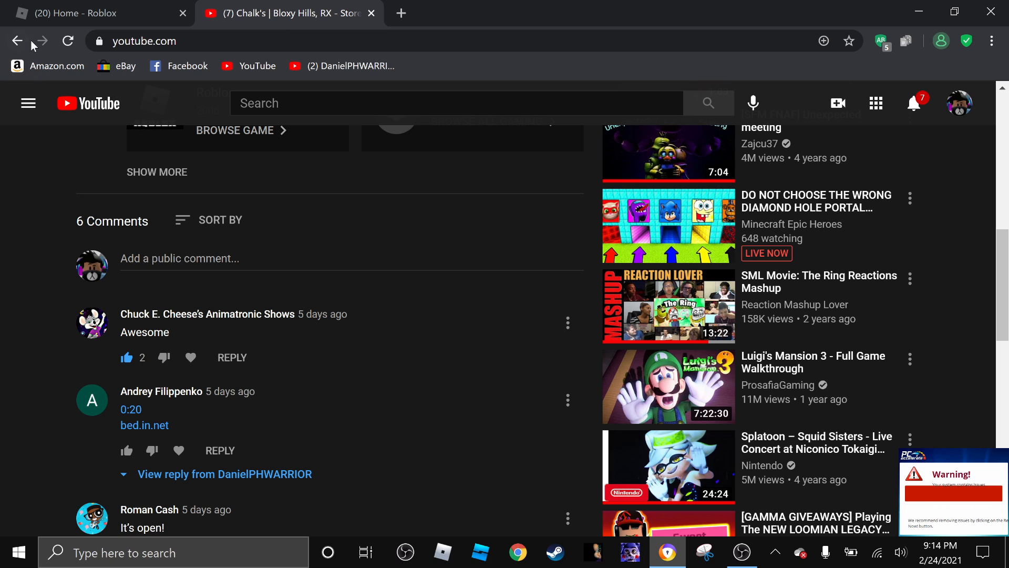
pyautogui.click(18, 41)
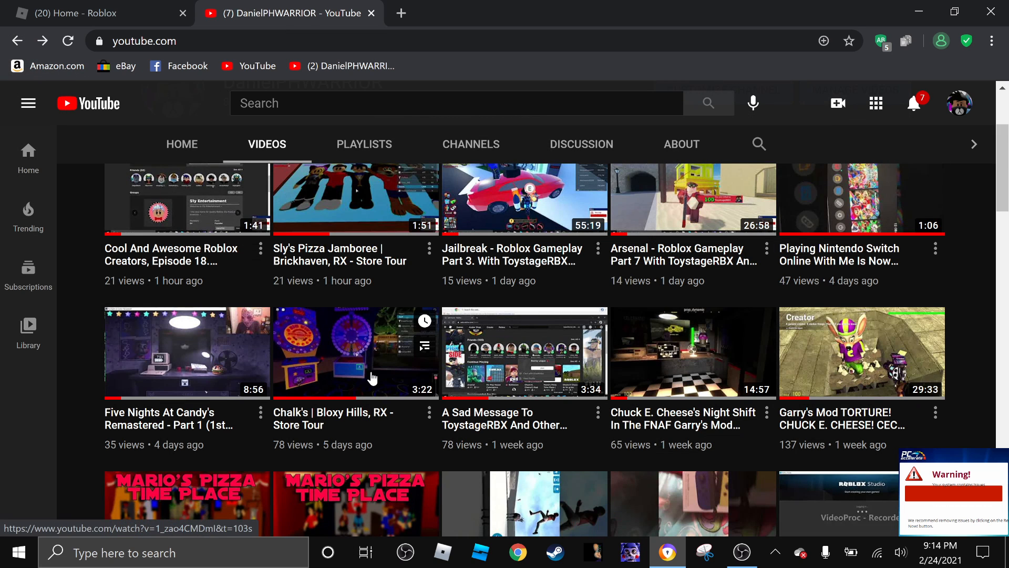
pyautogui.moveTo(81, 396)
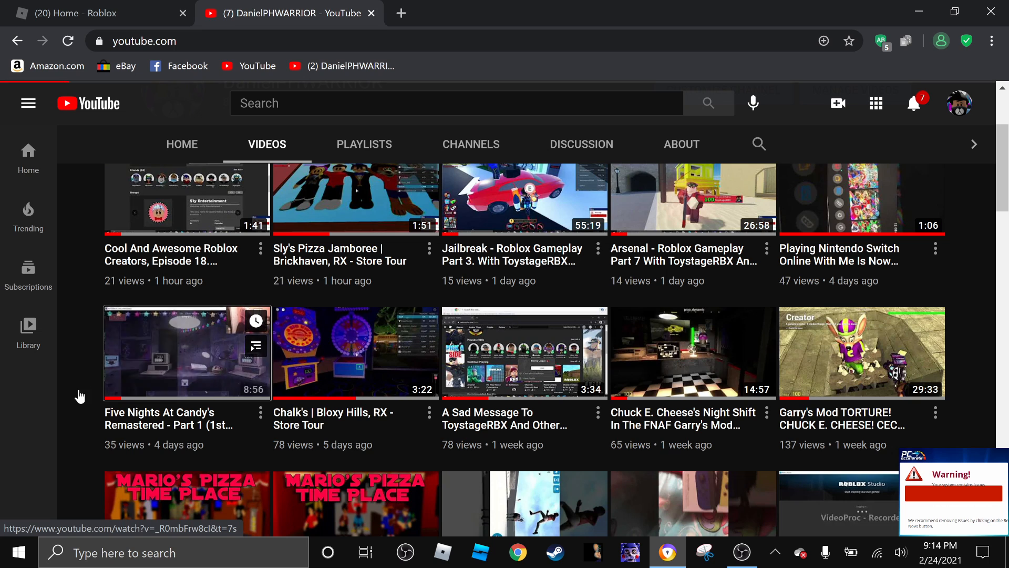
pyautogui.click(187, 353)
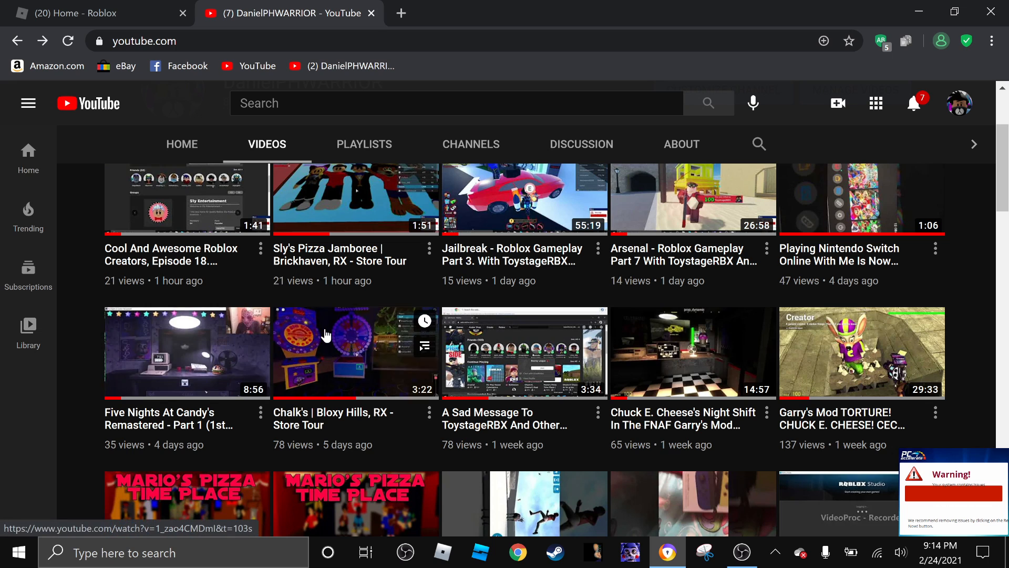
pyautogui.scroll(3)
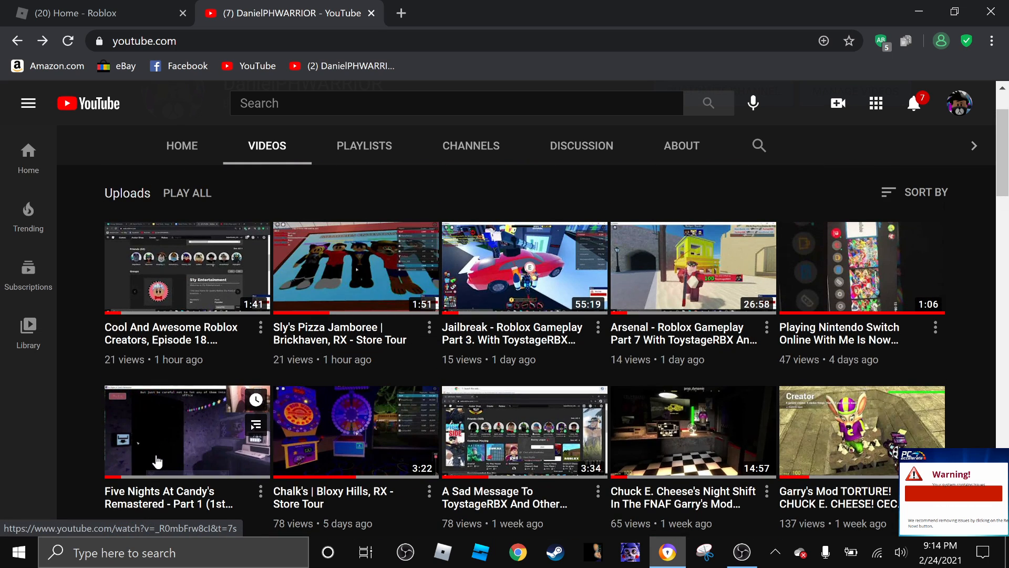
pyautogui.click(187, 431)
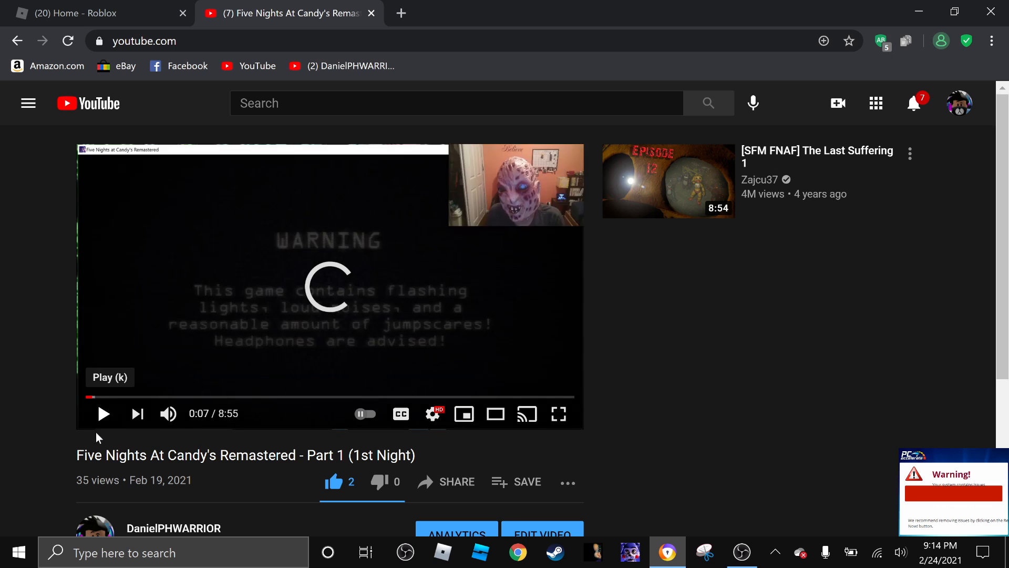
pyautogui.scroll(-3)
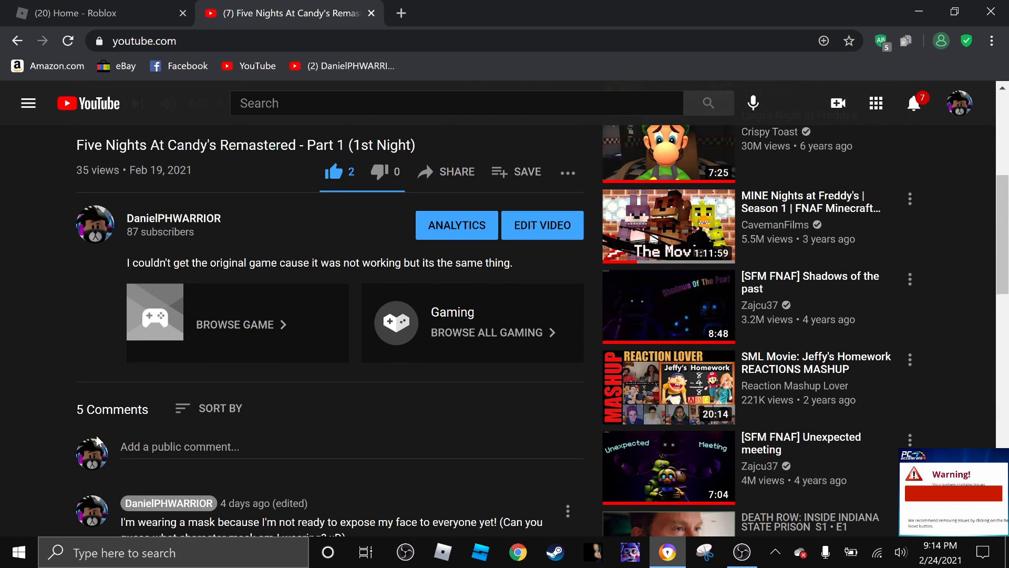
pyautogui.scroll(-3)
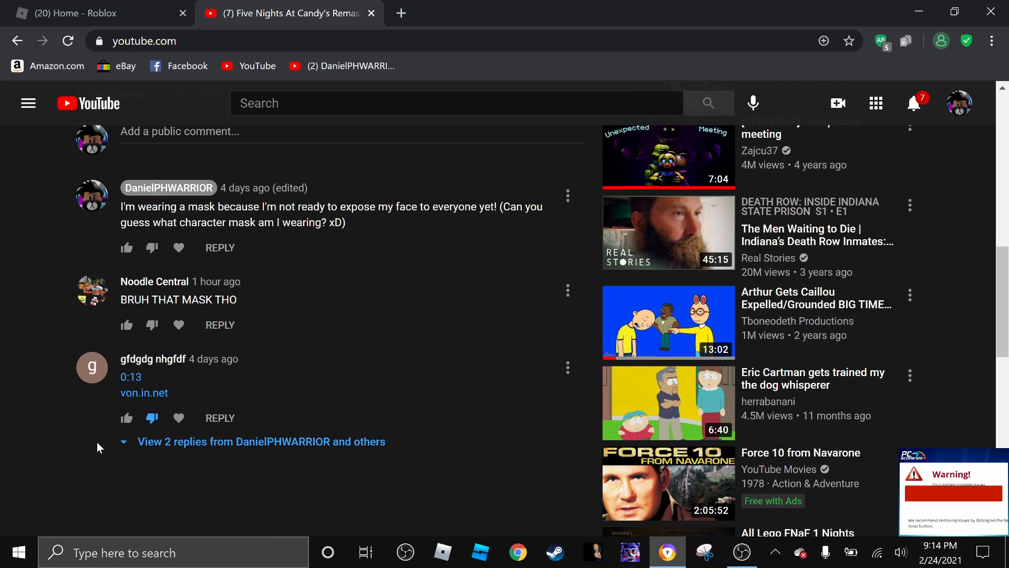
pyautogui.scroll(-3)
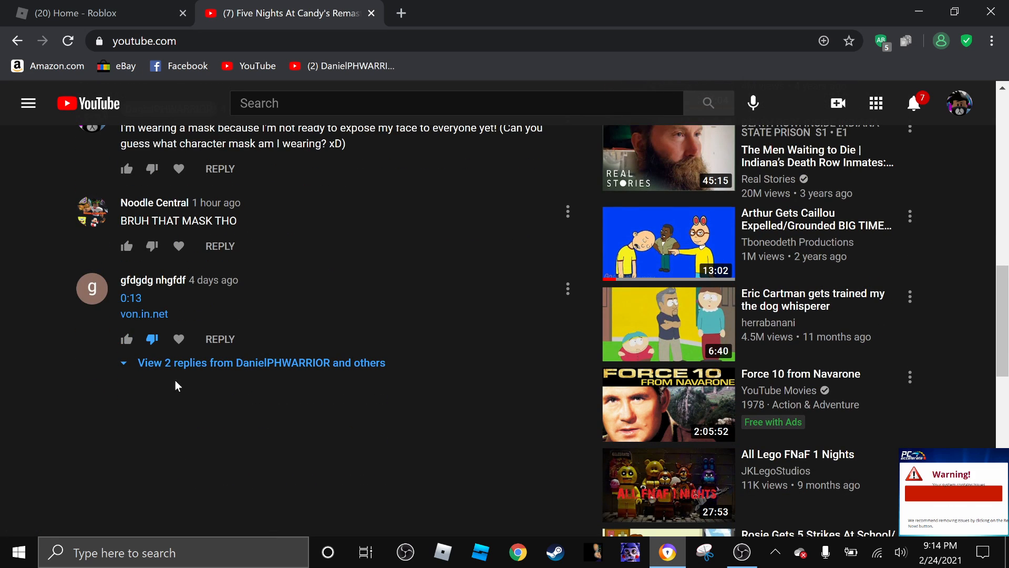
pyautogui.moveTo(240, 378)
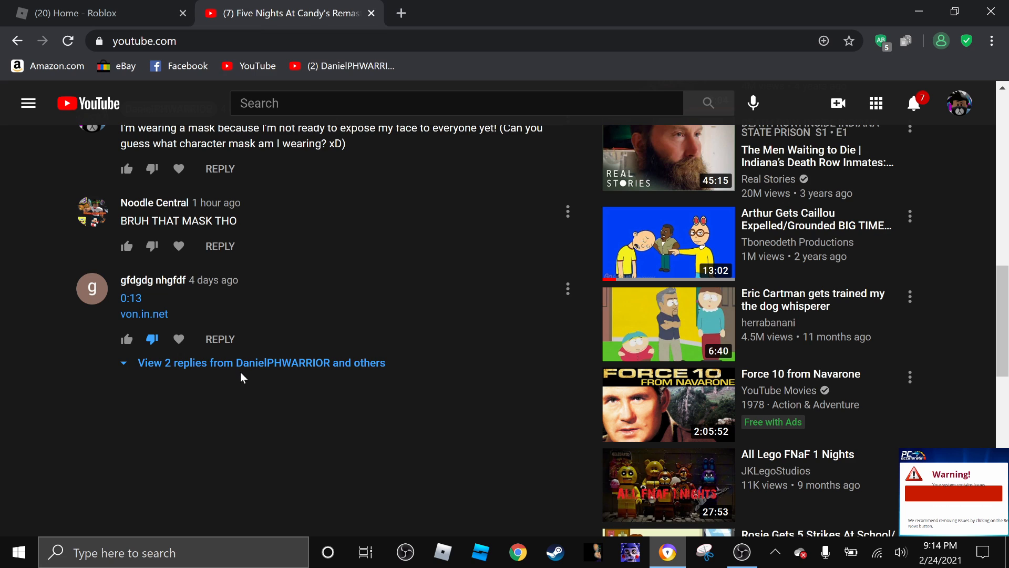
pyautogui.click(261, 363)
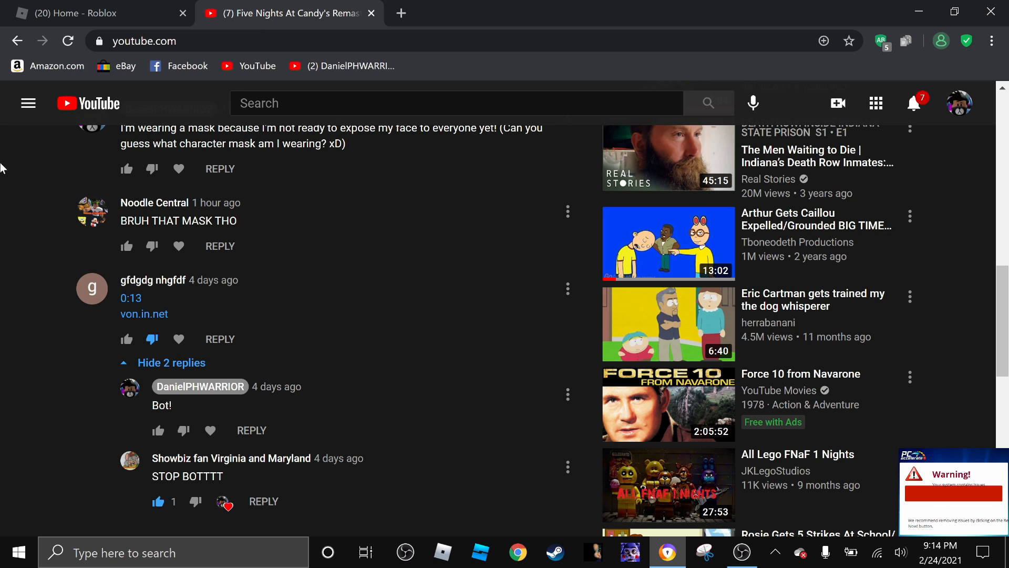
pyautogui.click(199, 386)
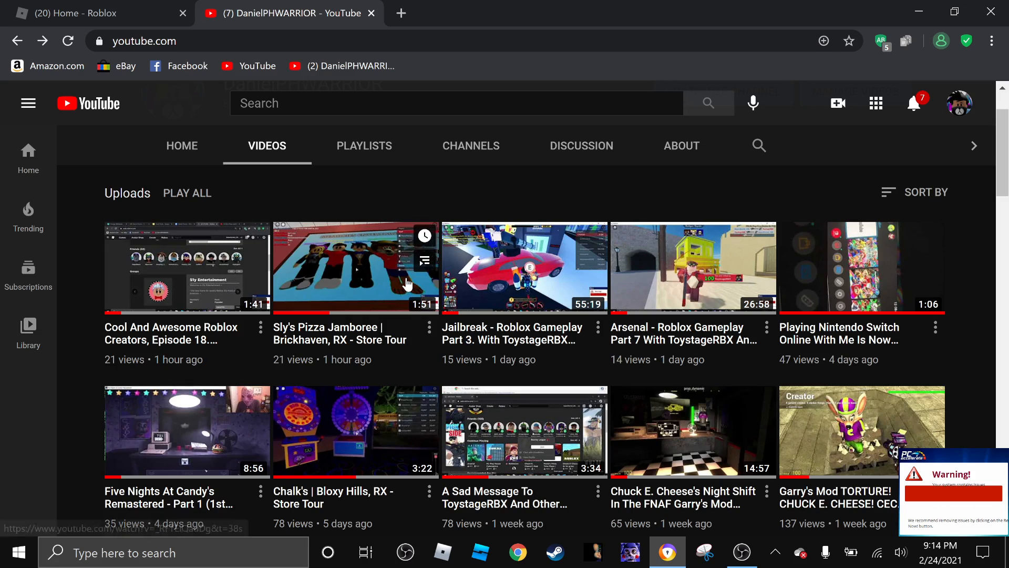
pyautogui.scroll(3)
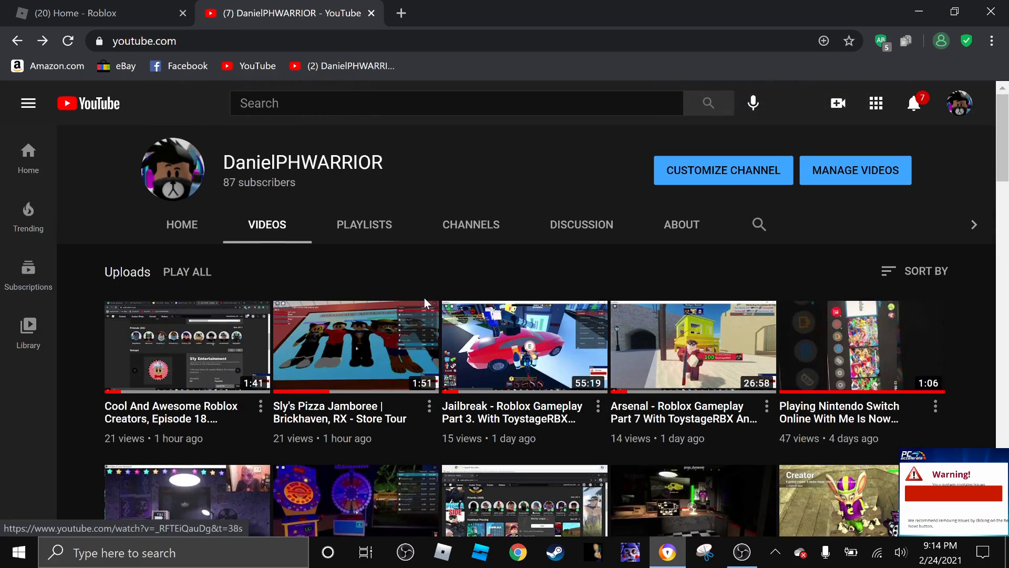
pyautogui.scroll(-3)
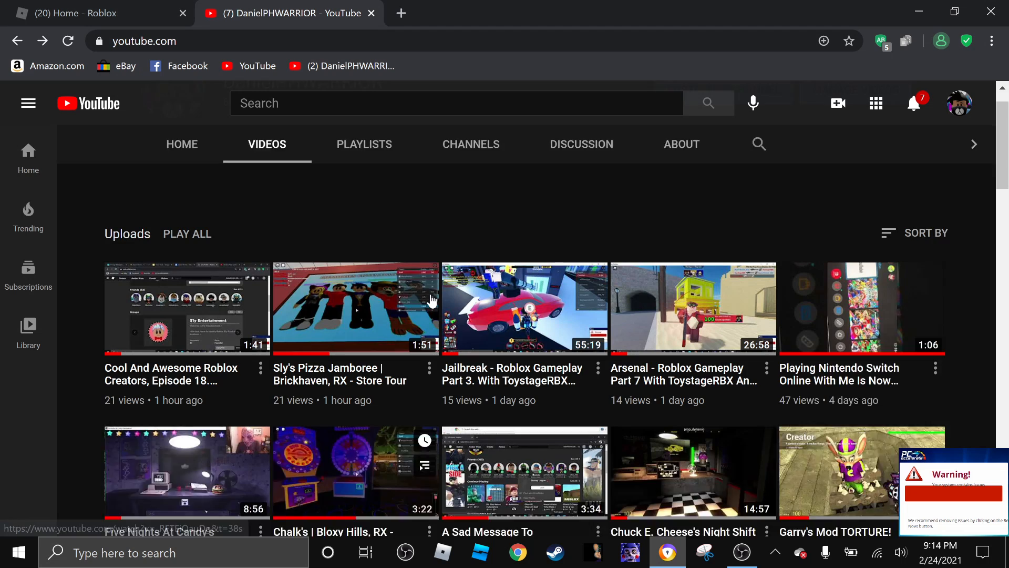
pyautogui.scroll(3)
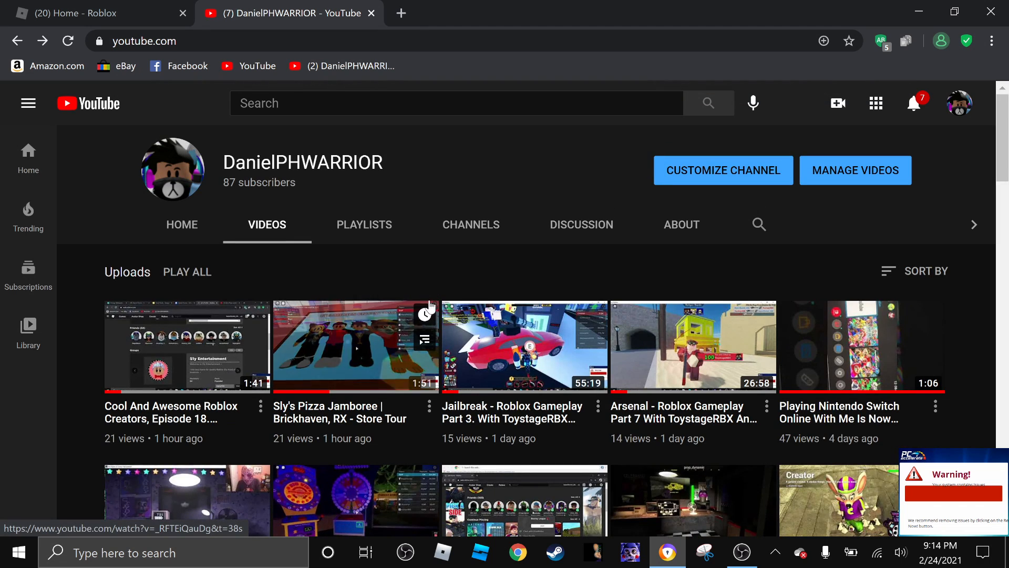
pyautogui.moveTo(450, 268)
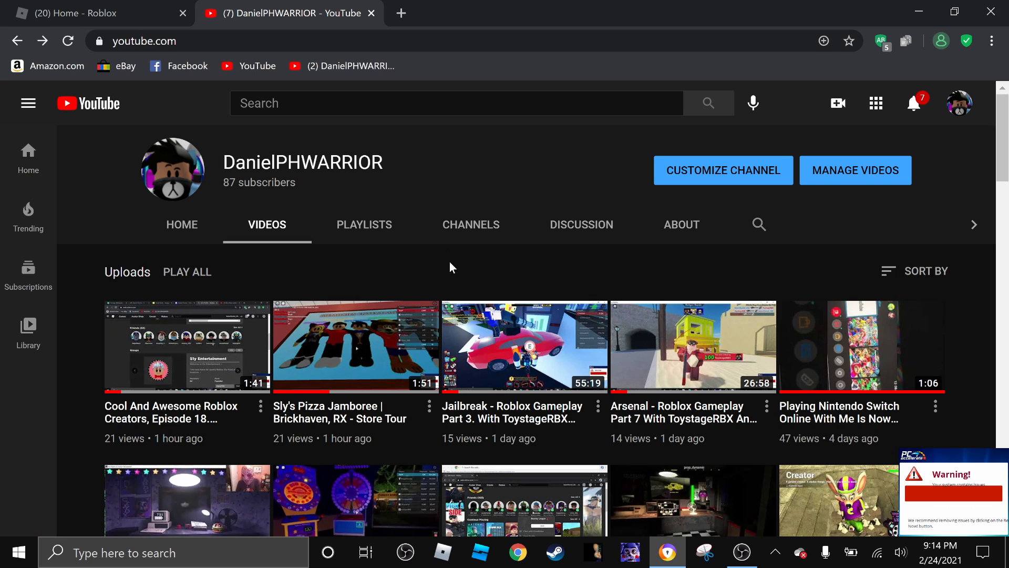
pyautogui.moveTo(422, 228)
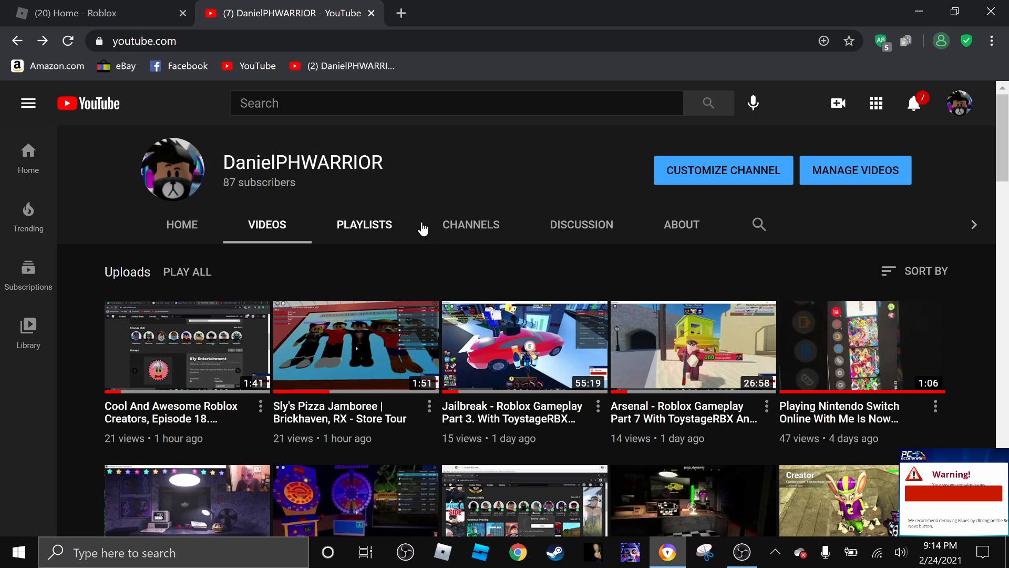
pyautogui.moveTo(585, 267)
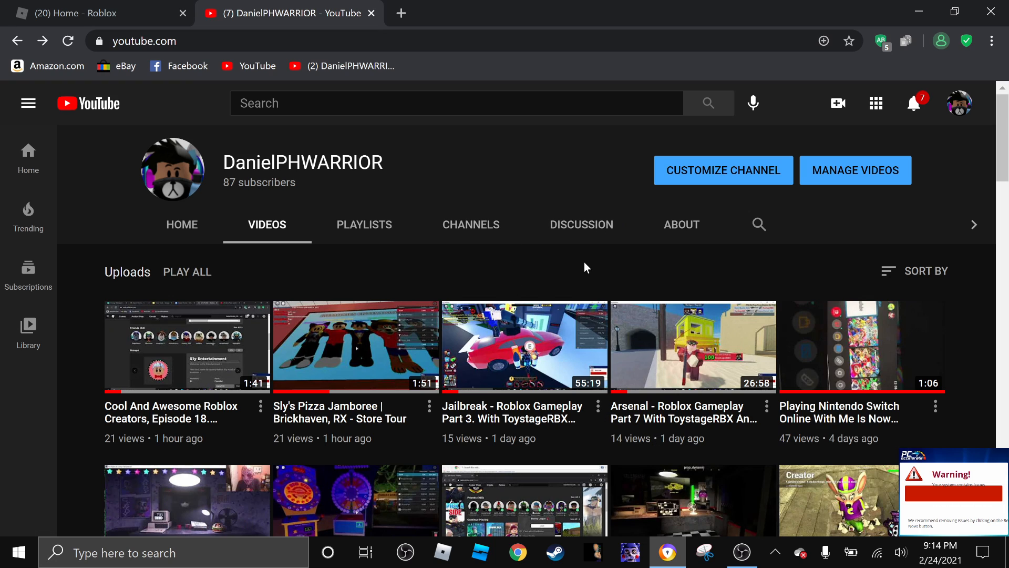
pyautogui.moveTo(537, 294)
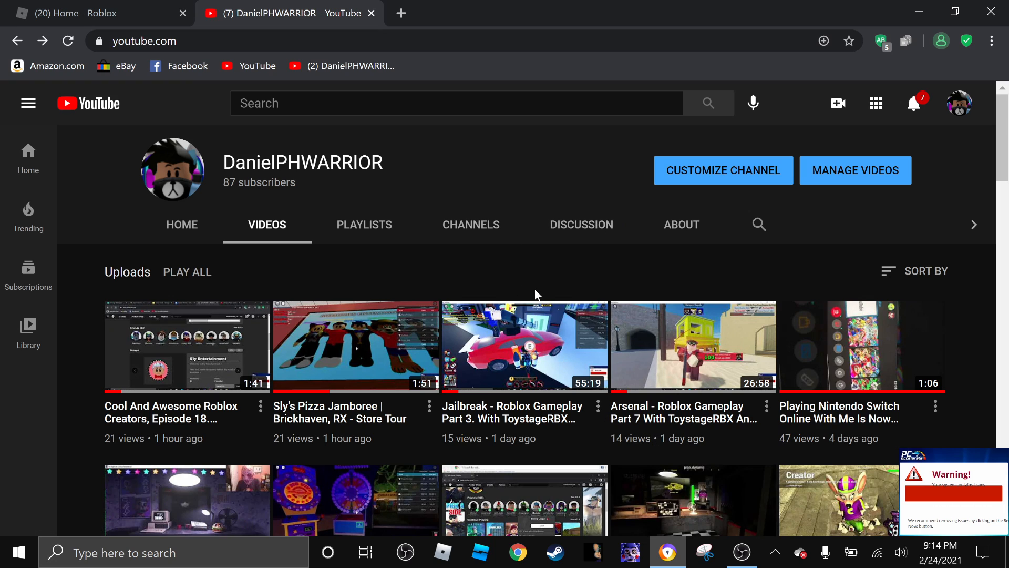
pyautogui.moveTo(528, 268)
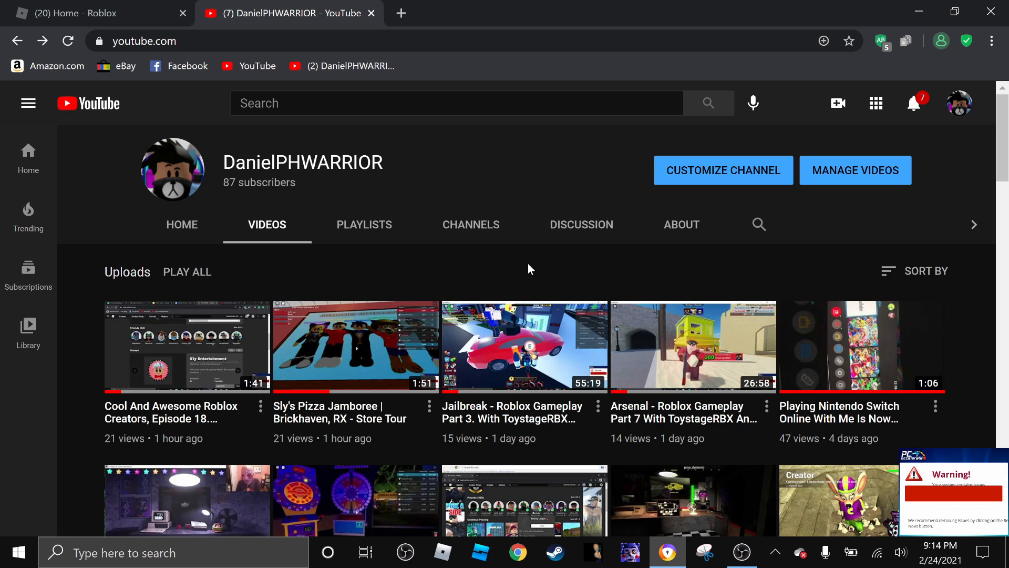
pyautogui.moveTo(541, 263)
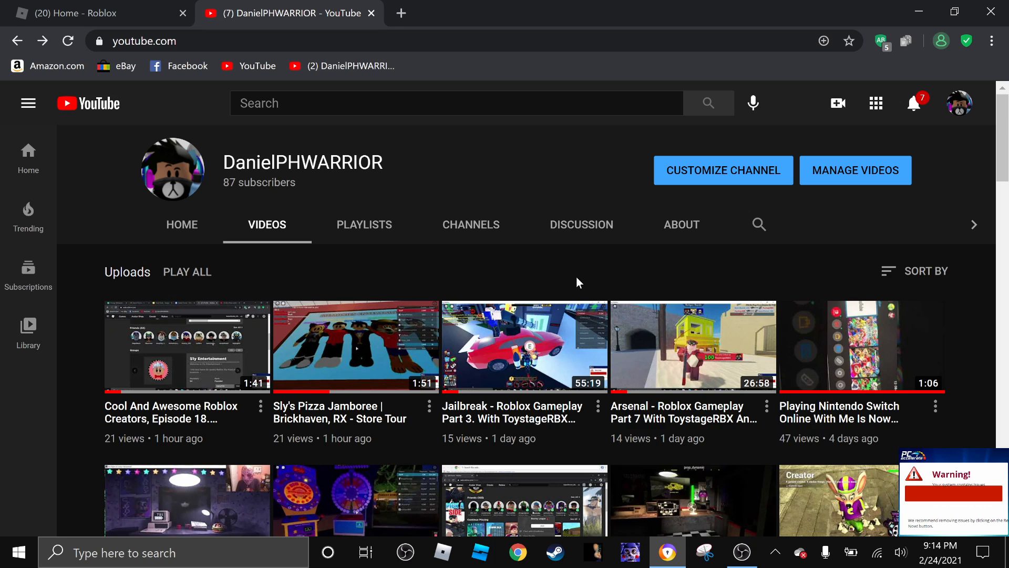
pyautogui.moveTo(412, 303)
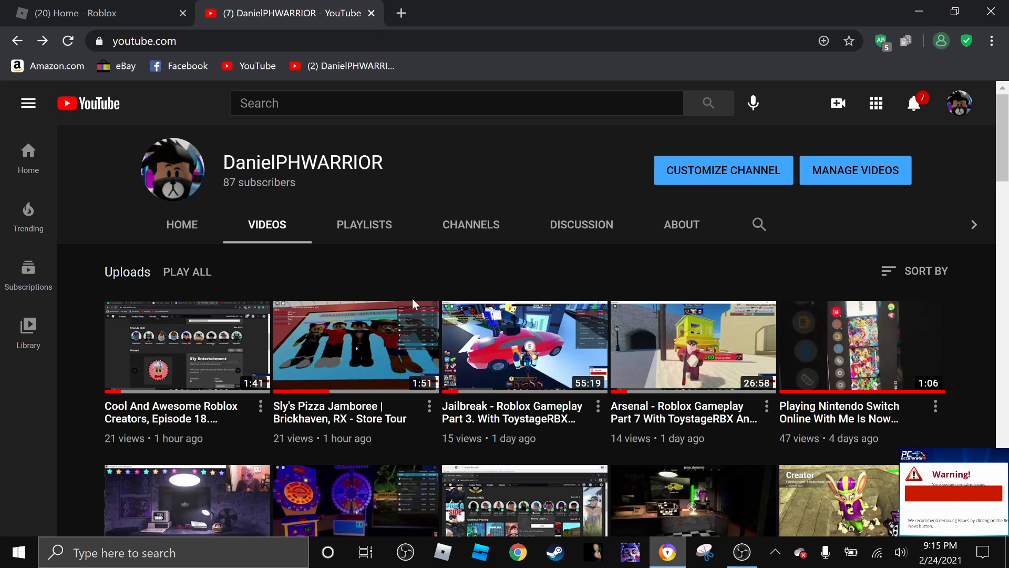
pyautogui.moveTo(563, 319)
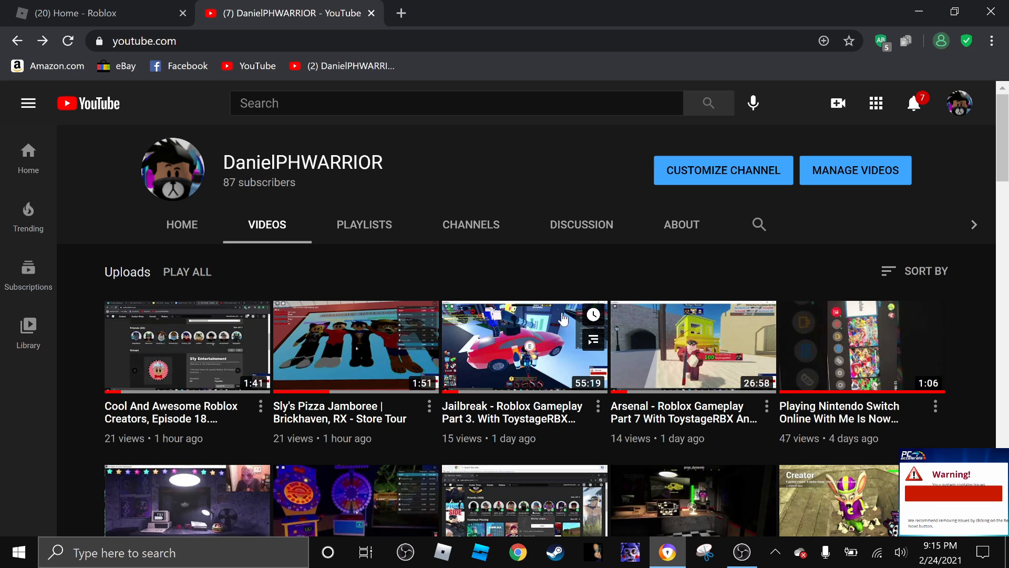